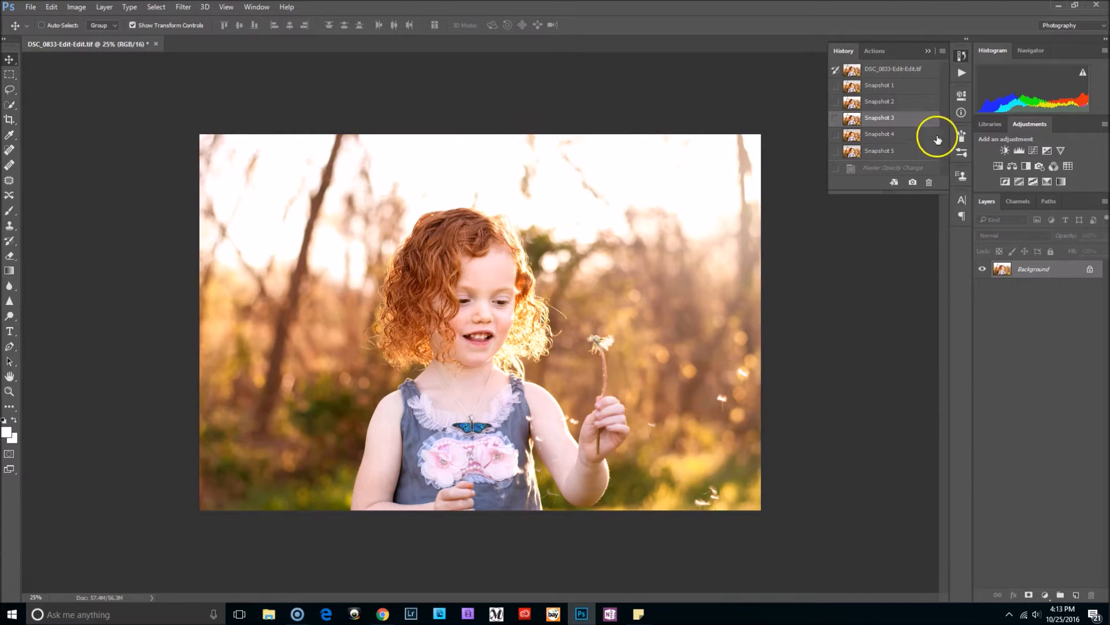
- Create a new transparent document, 3 by 2 inches at 300 pixels per inch
click(879, 150)
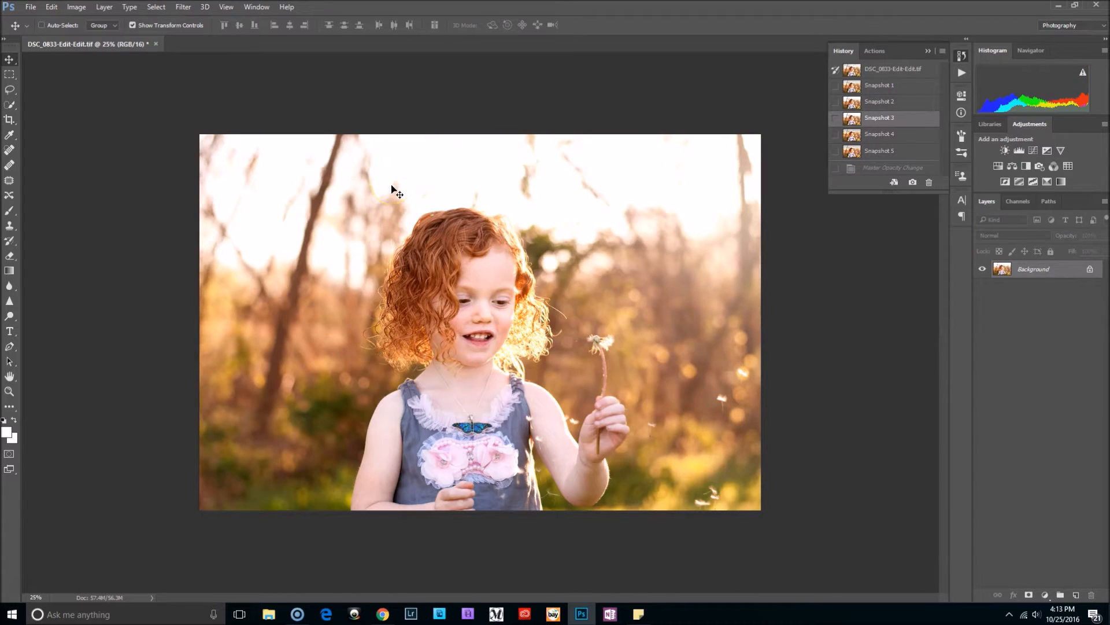
click(30, 7)
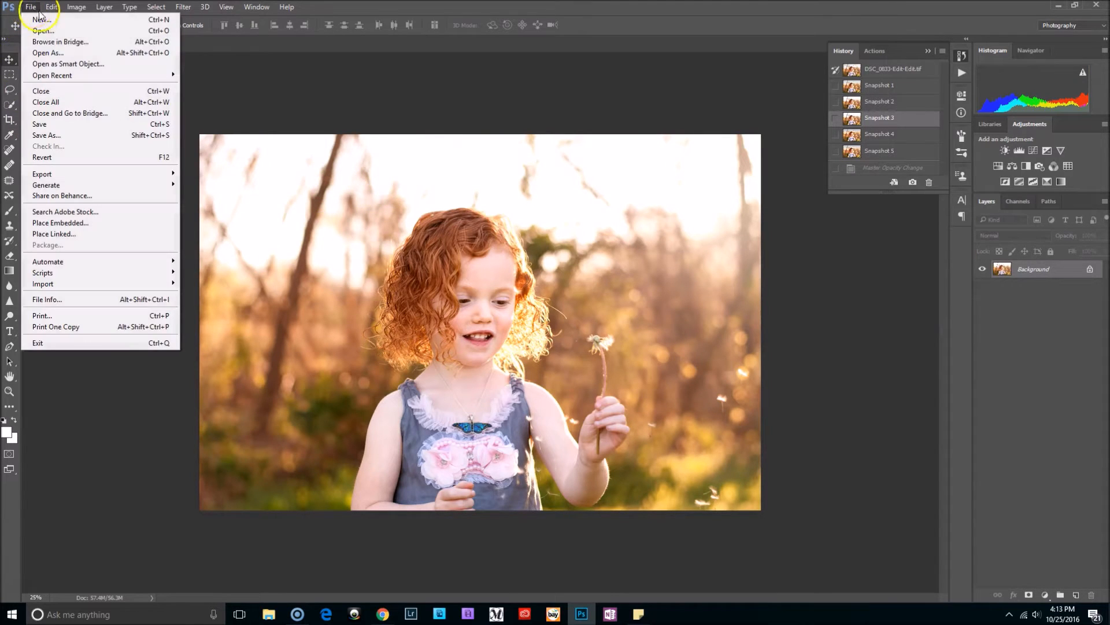
click(42, 19)
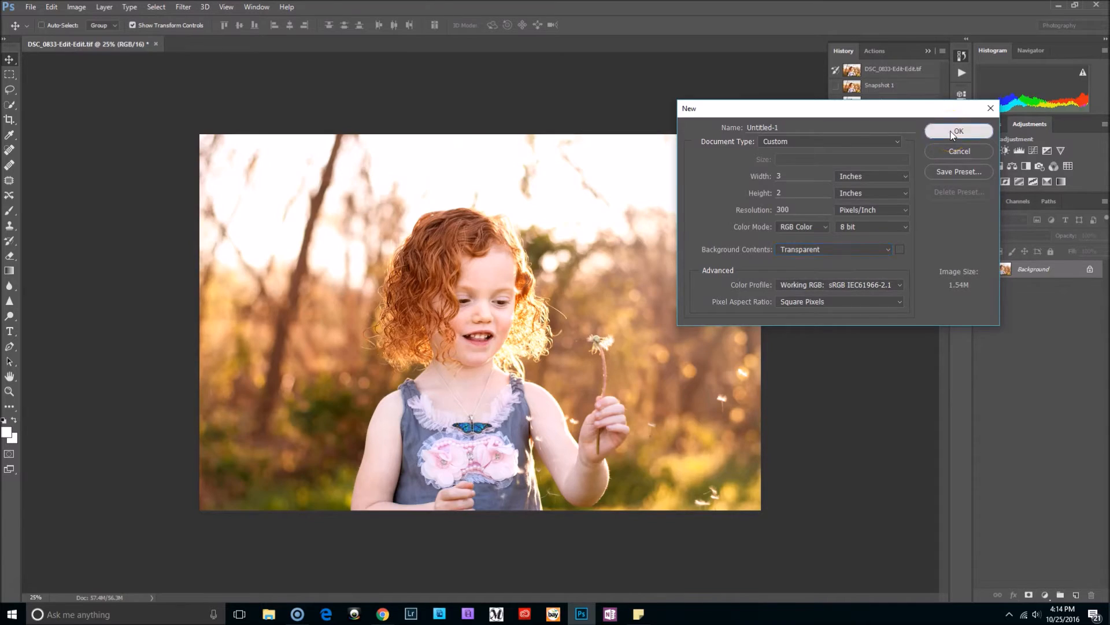
click(957, 132)
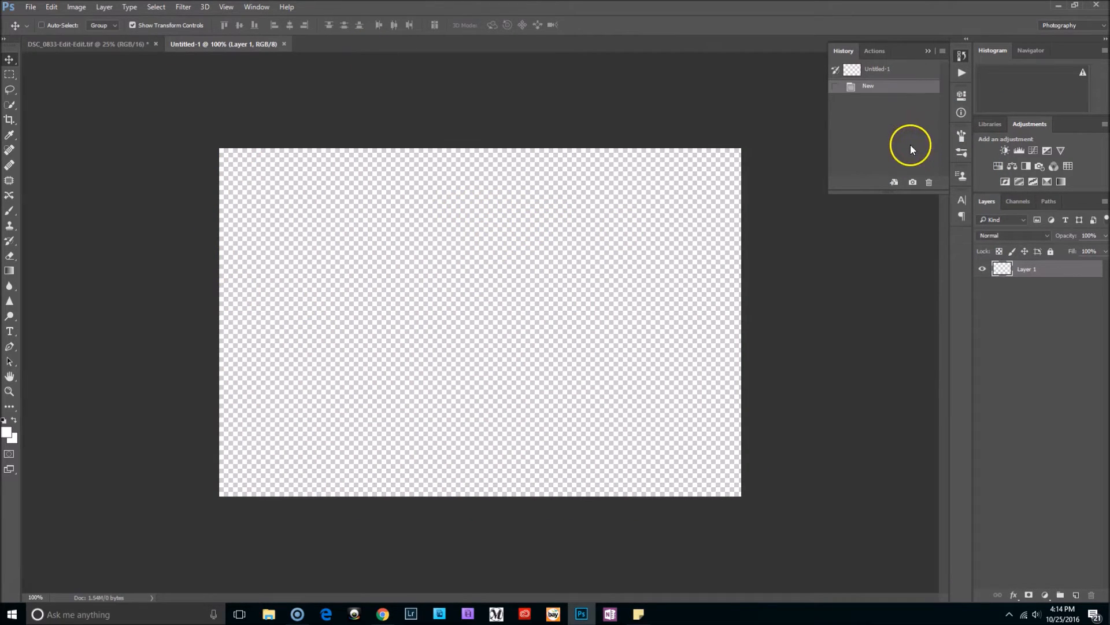
mouse_move(793, 233)
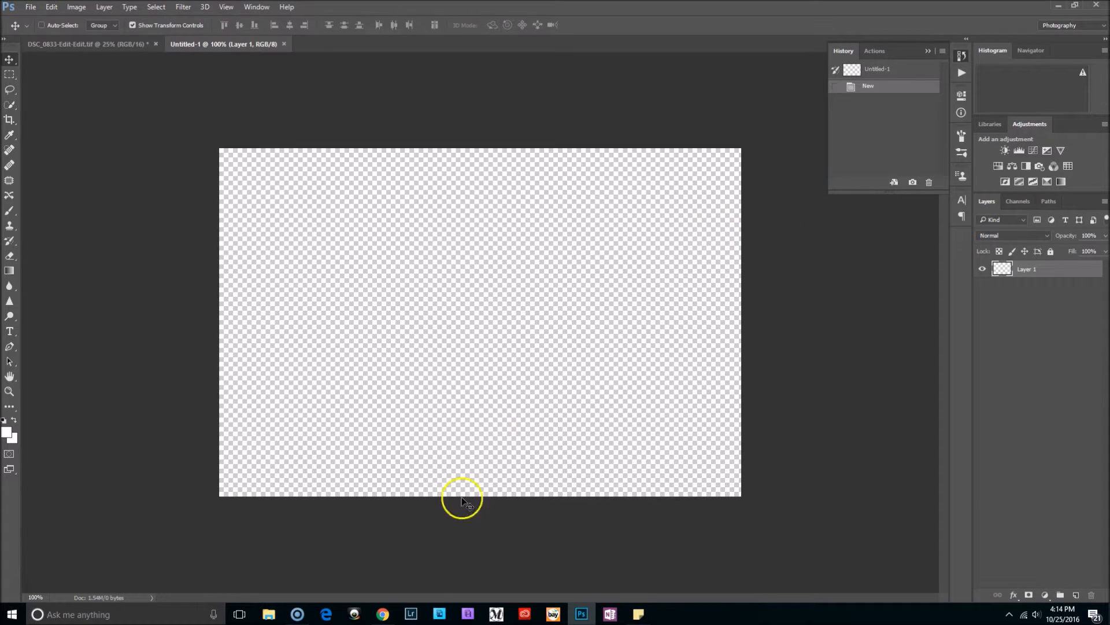
- Search Pixabay for 'sunset skies' and browse down the result grid
click(381, 615)
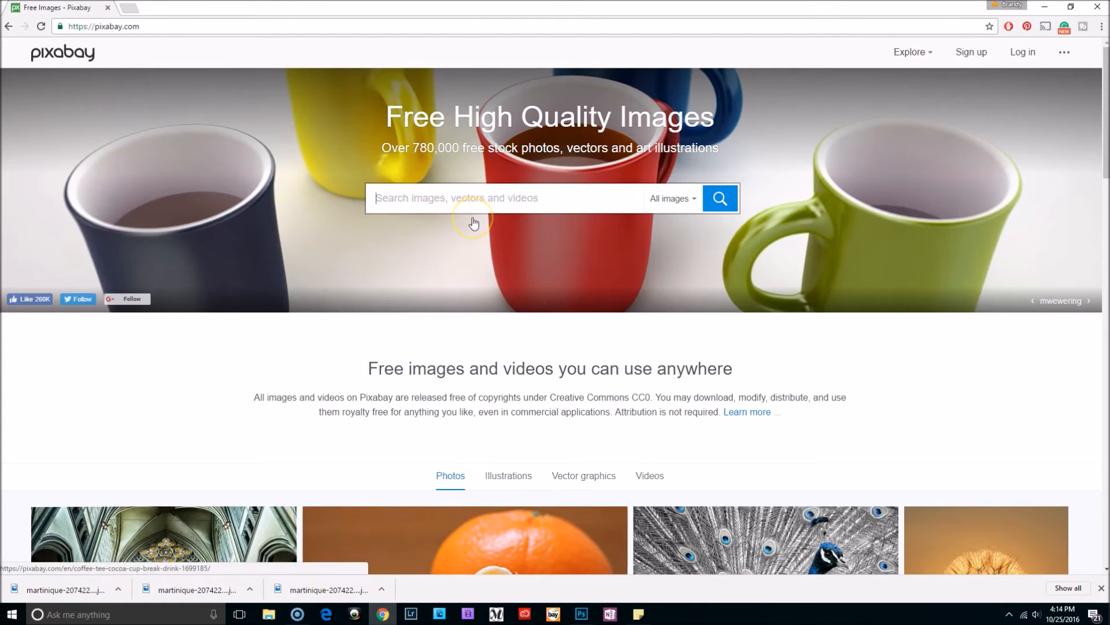
text(sunset skies)
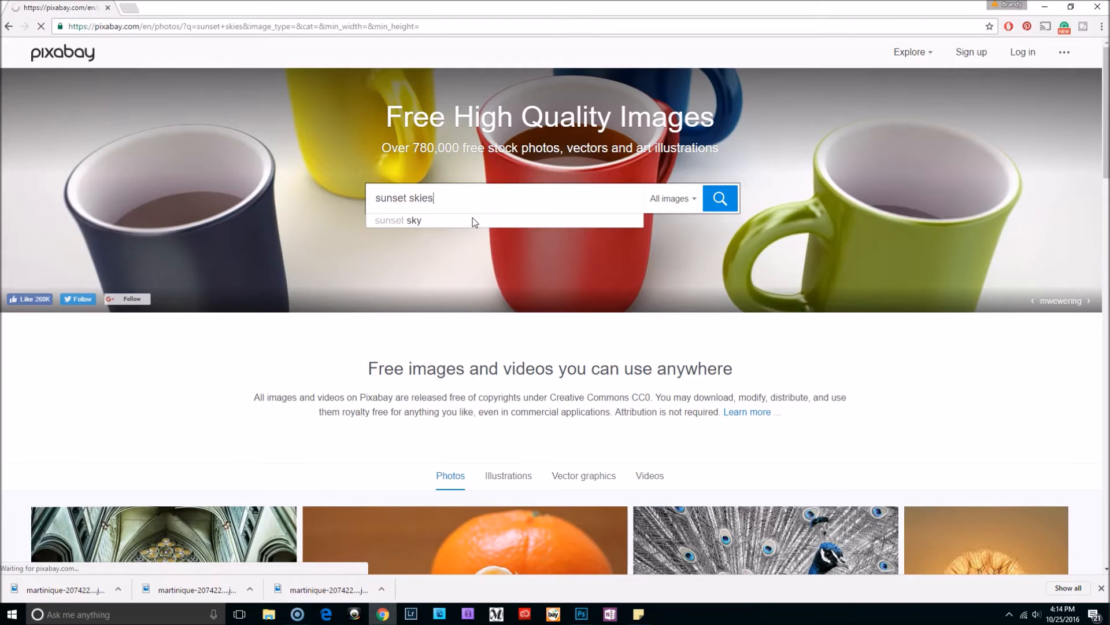
click(720, 198)
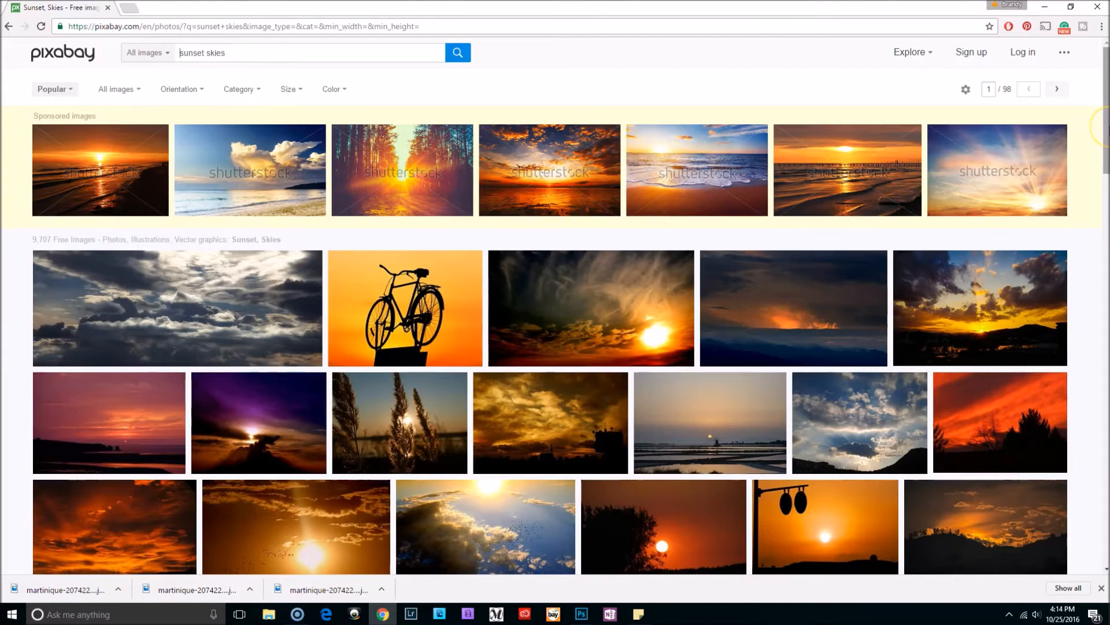
scroll(down, 3)
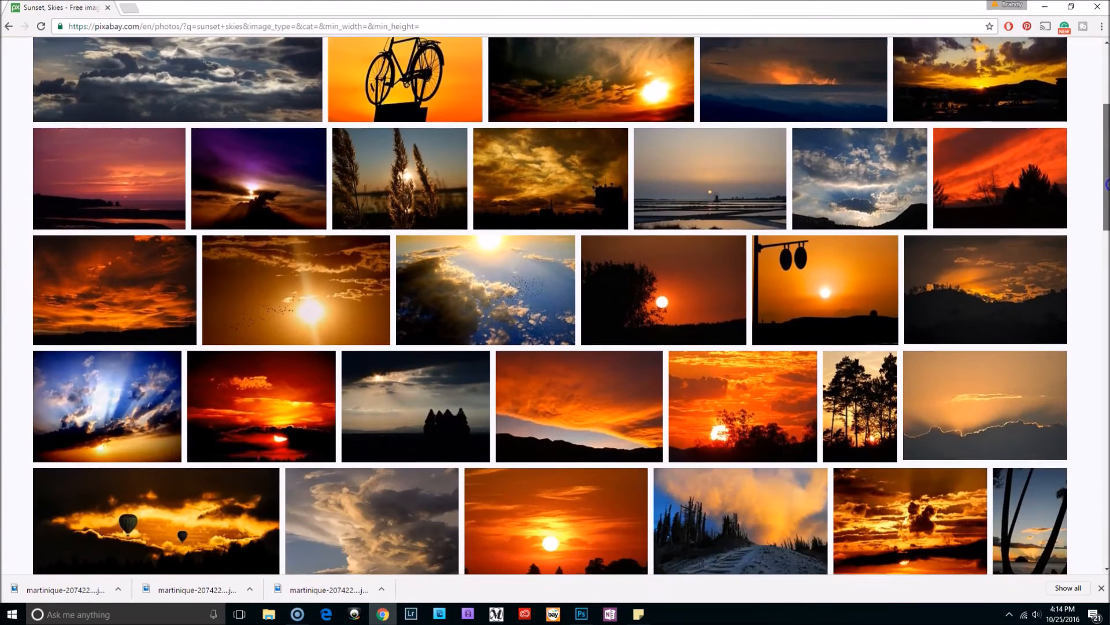
scroll(down, 3)
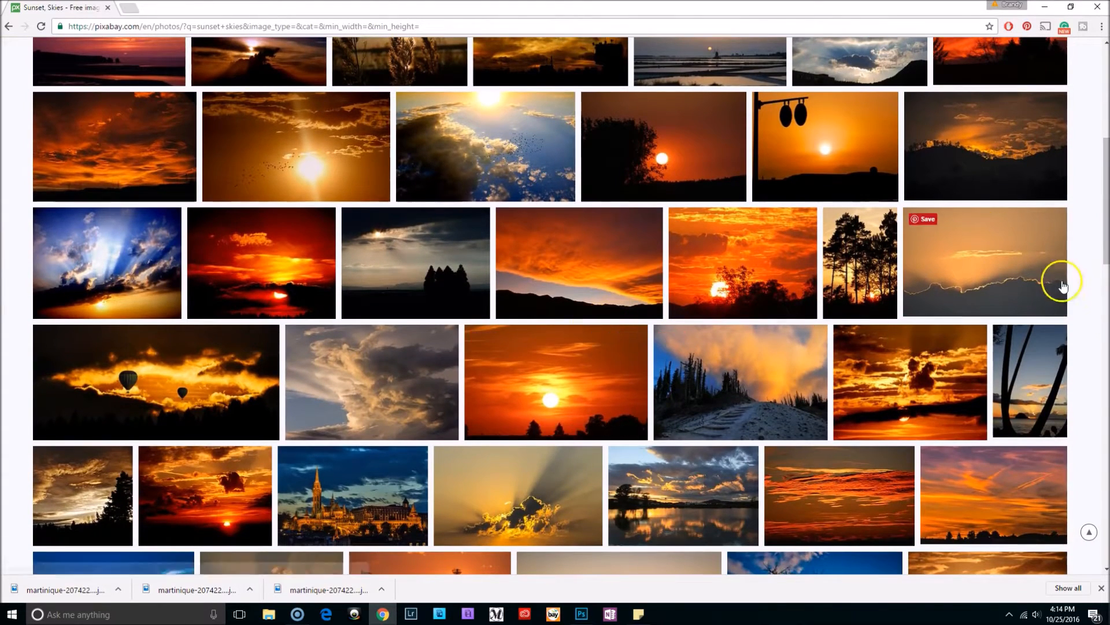
mouse_move(376, 270)
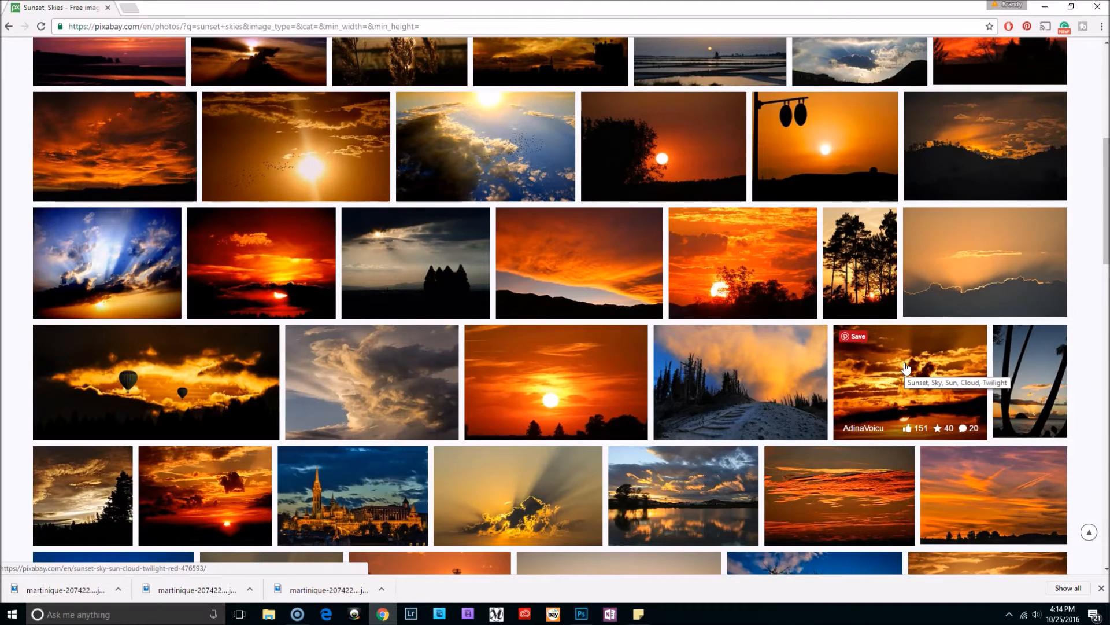
mouse_move(37, 423)
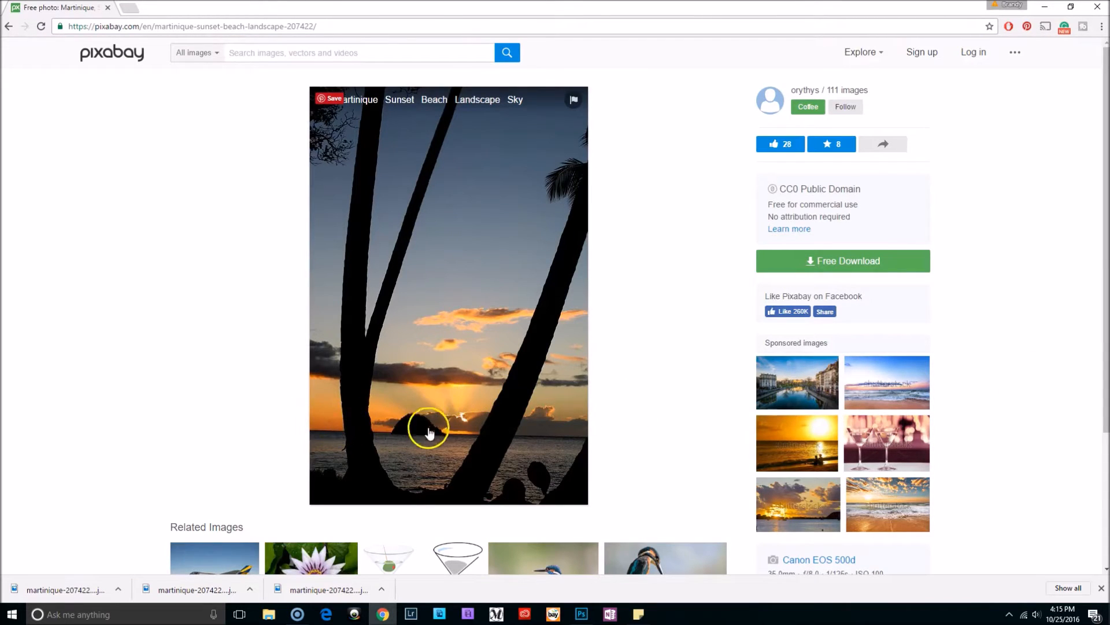
mouse_move(682, 214)
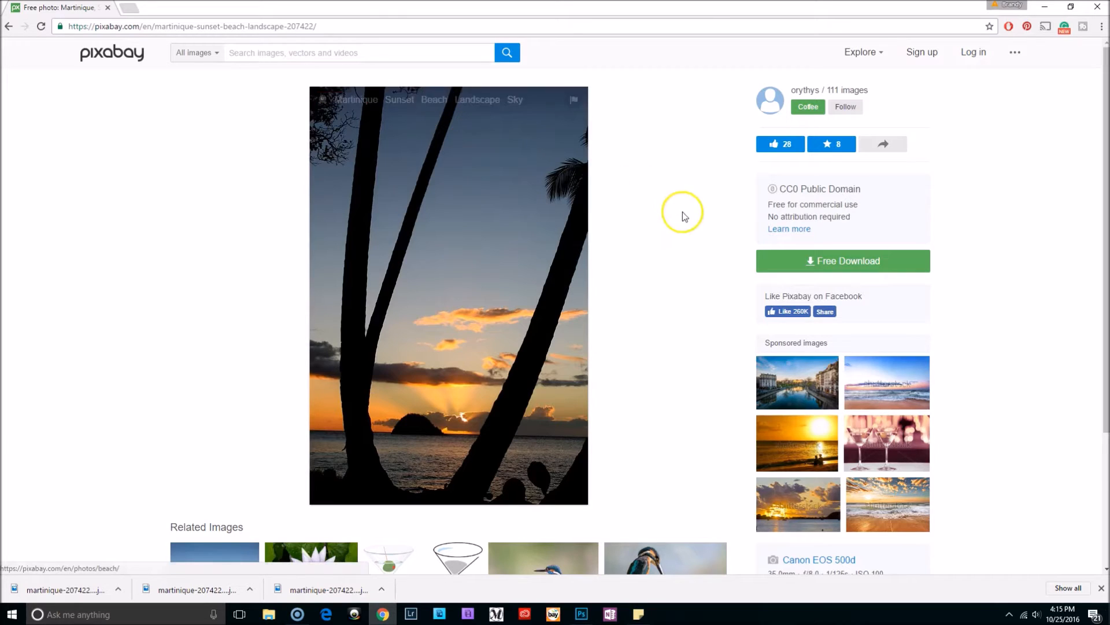
mouse_move(641, 320)
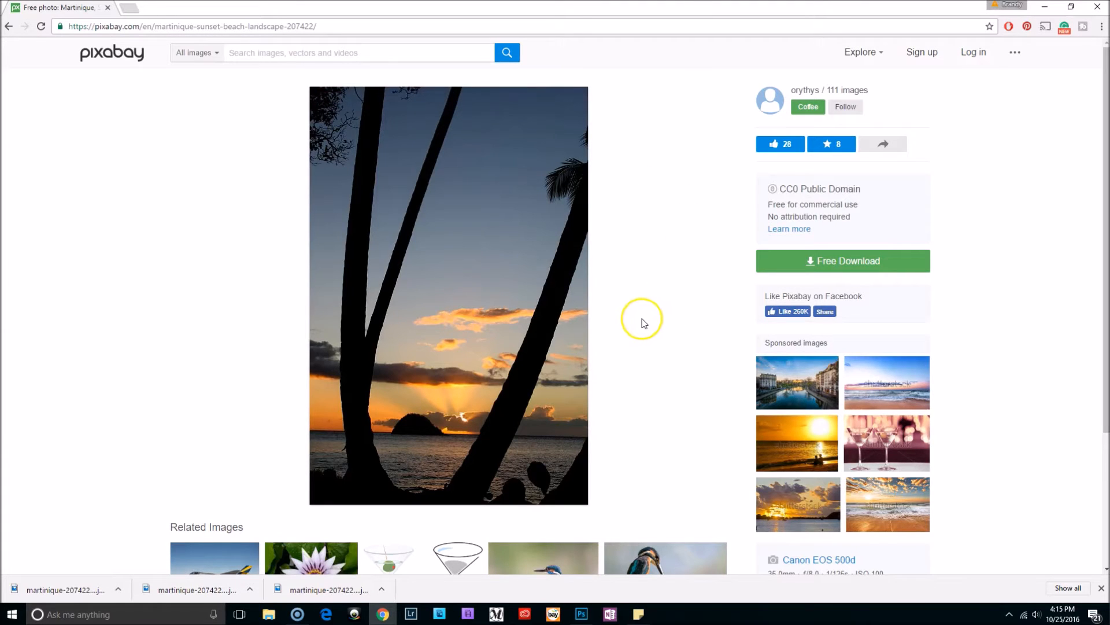
- Download the small 426×640 version of the Martinique sunset photo
click(843, 261)
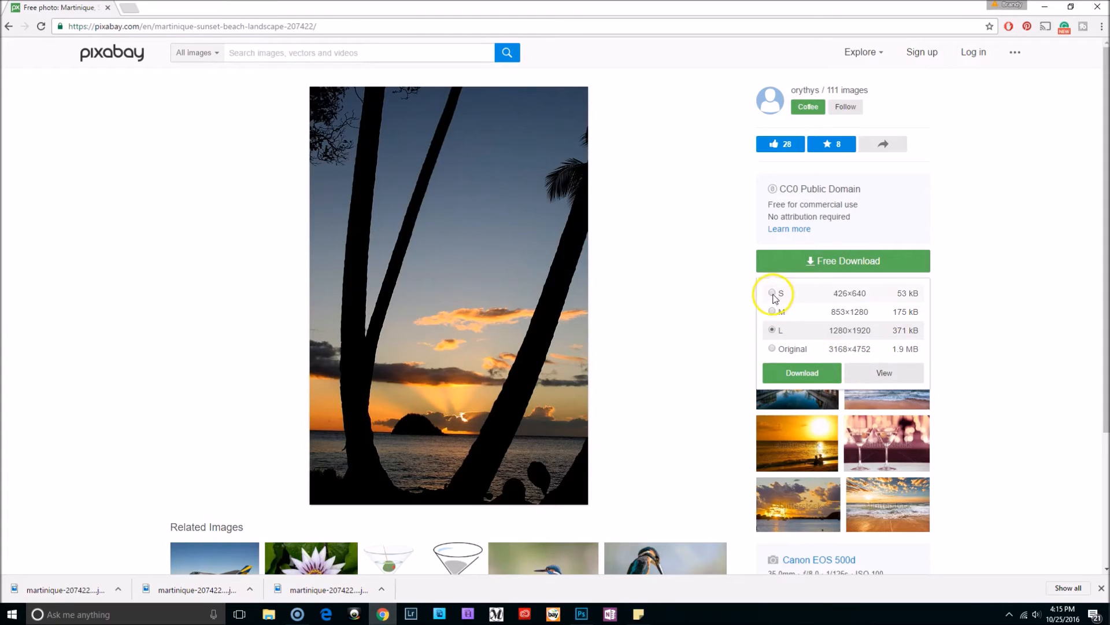
click(771, 292)
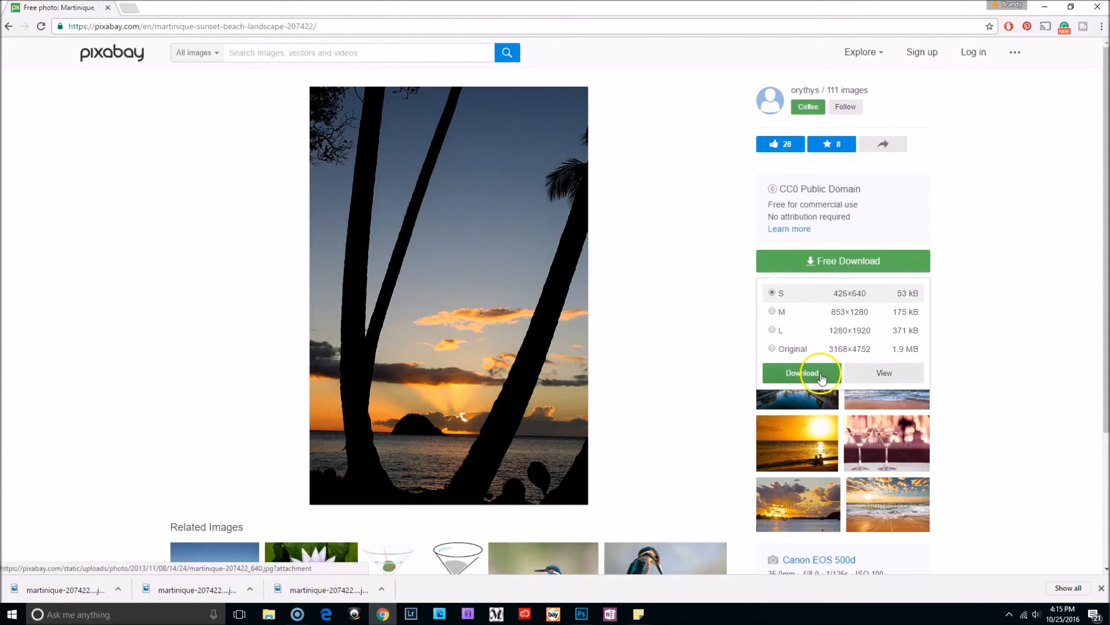
click(800, 373)
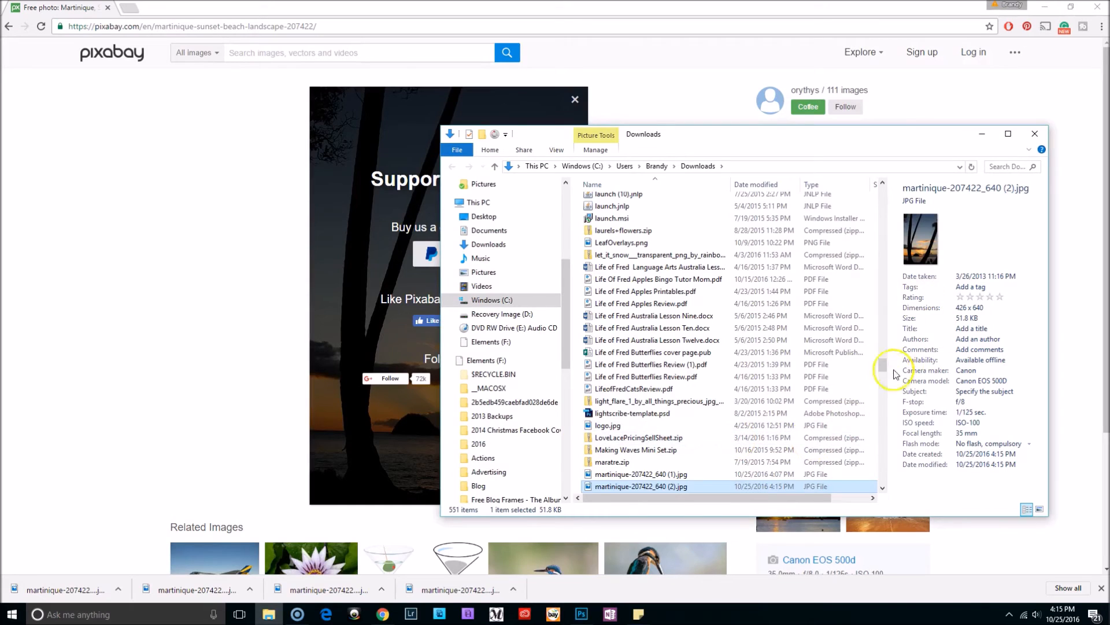
- Locate the new Martinique JPG in Downloads and return to the blank Photoshop document
scroll(down, 3)
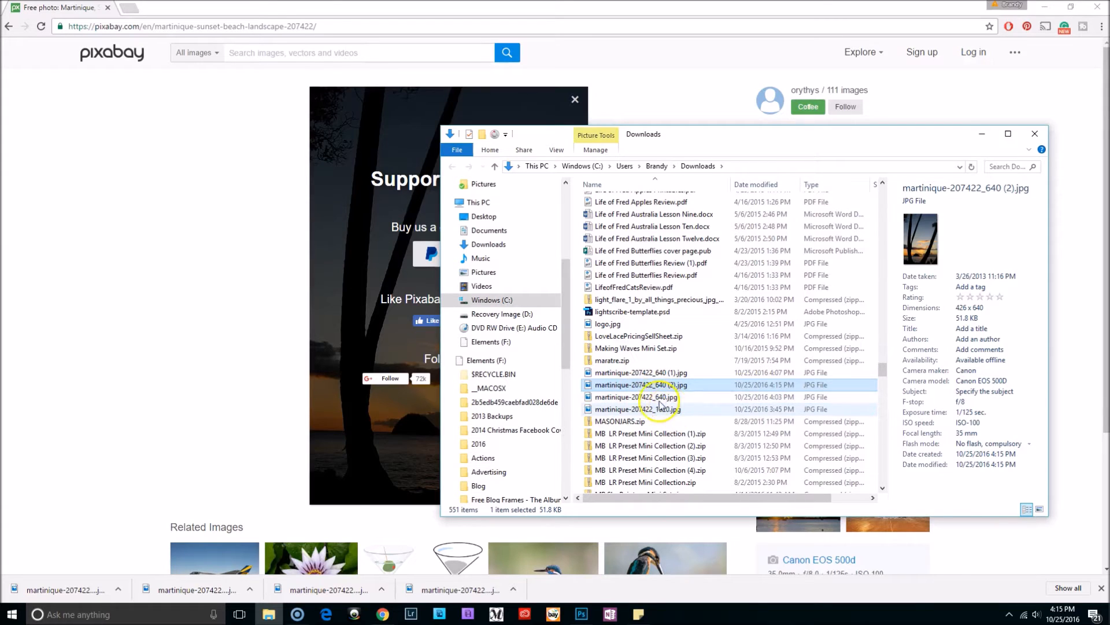
mouse_move(641, 384)
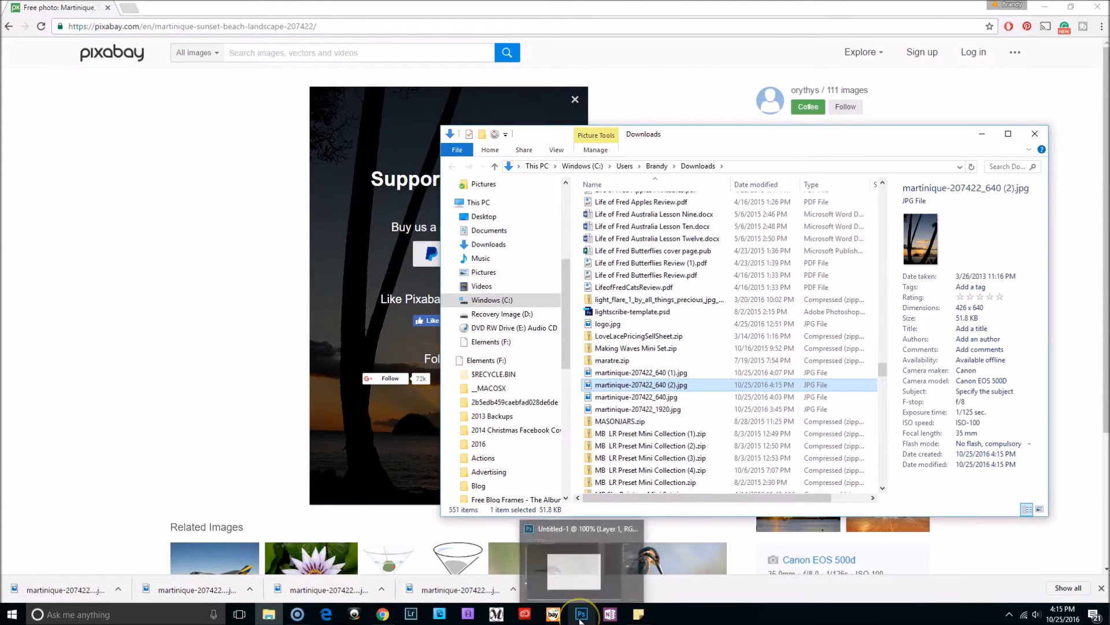
click(582, 614)
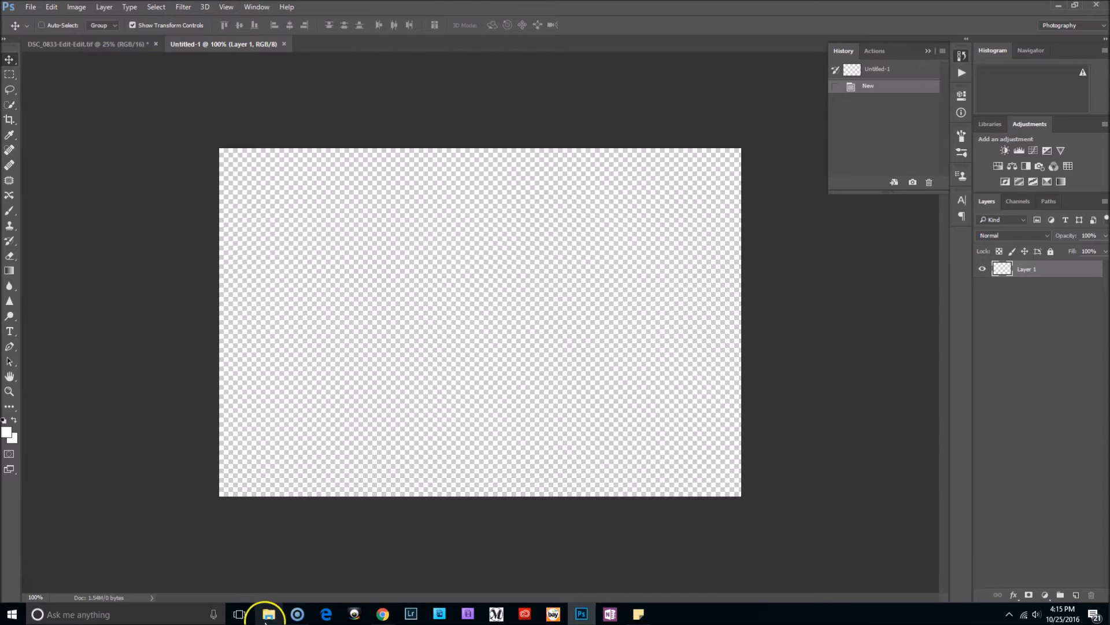
- Open the downloaded sunset photo in Photoshop and float it in its own window beside the blank document
click(267, 614)
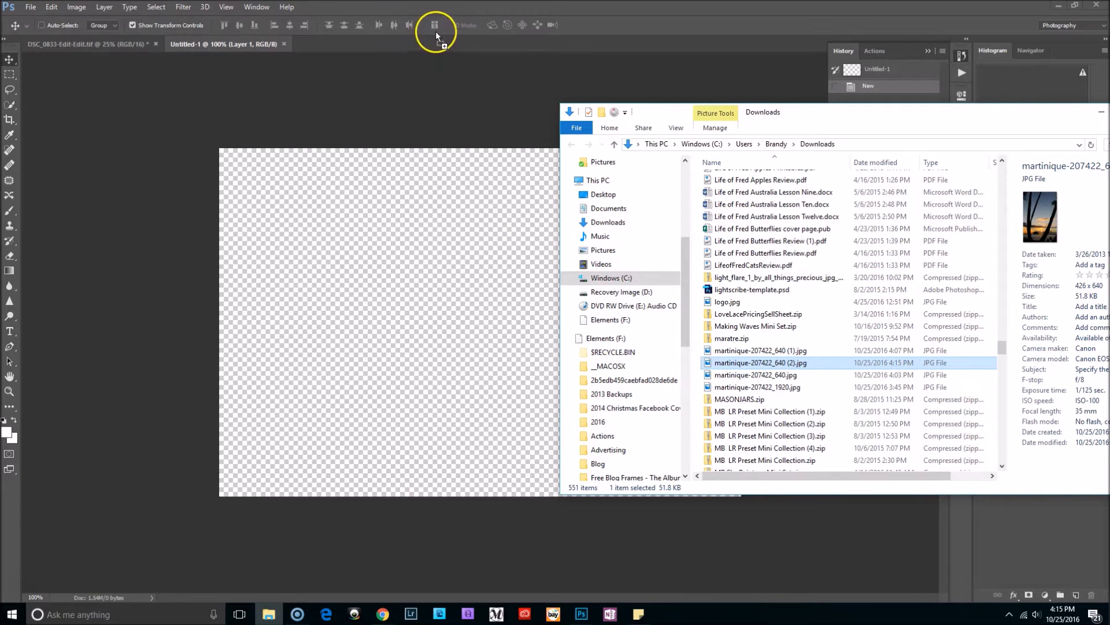
double_click(762, 362)
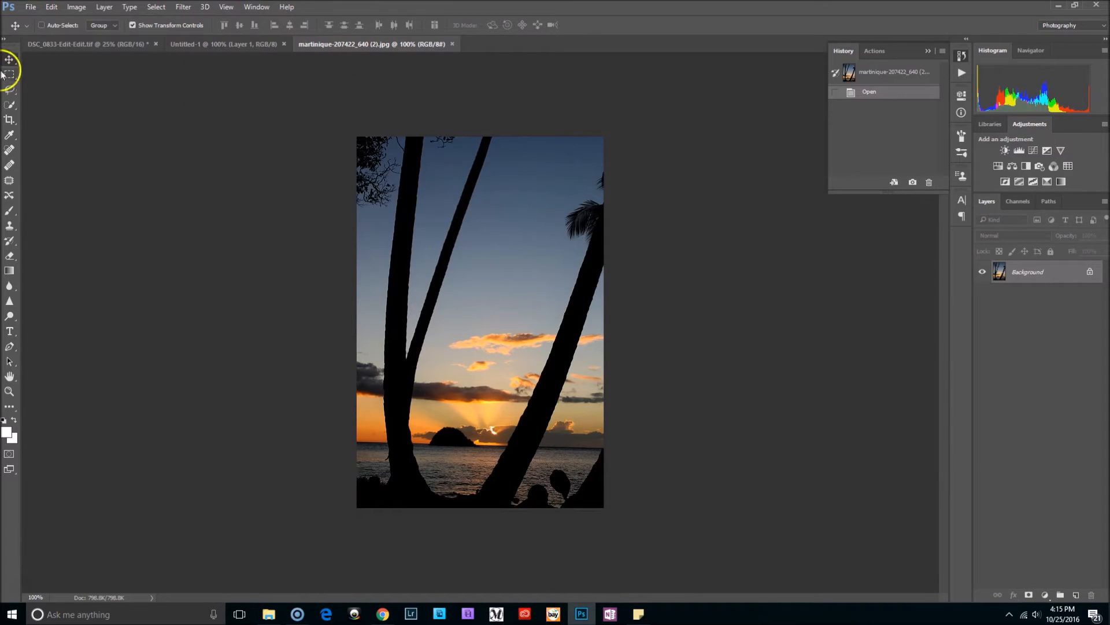
mouse_move(460, 71)
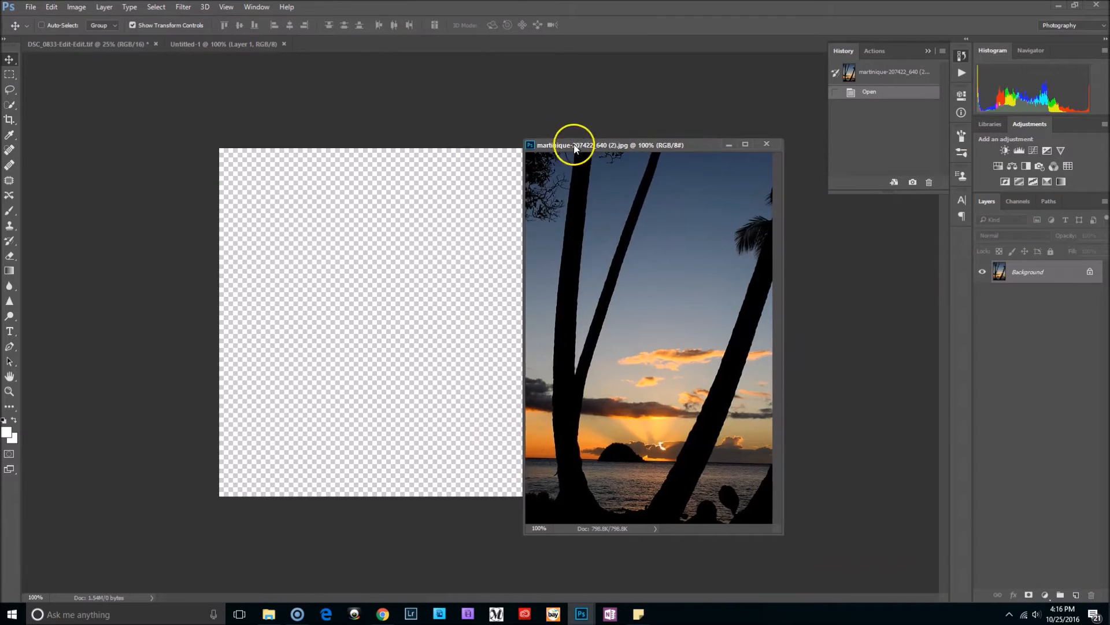
drag(573, 146, 680, 113)
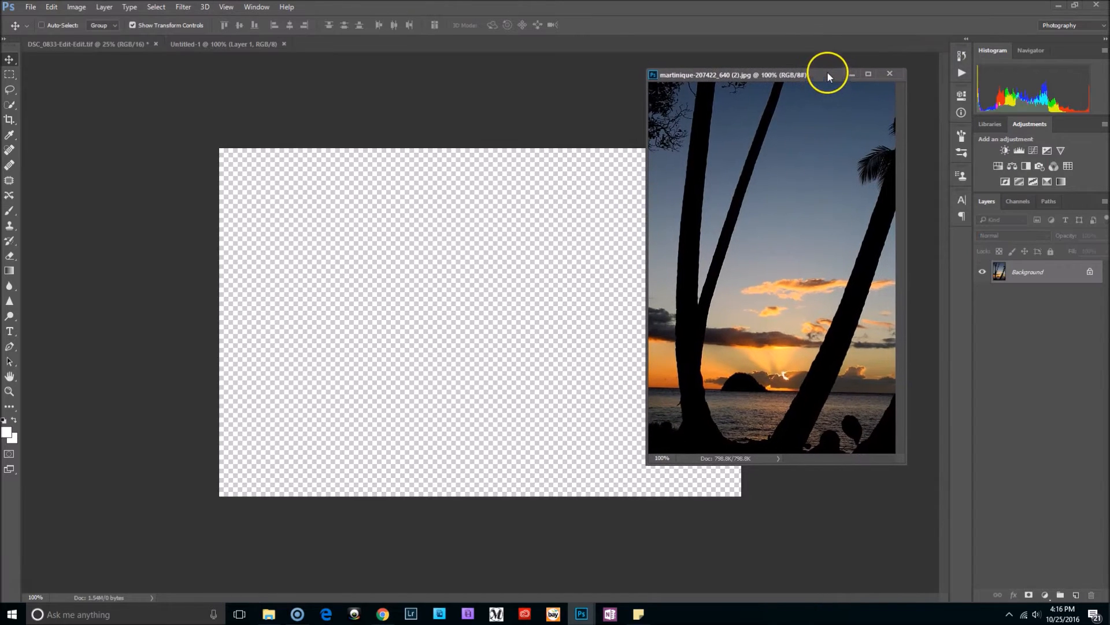
drag(828, 77, 828, 67)
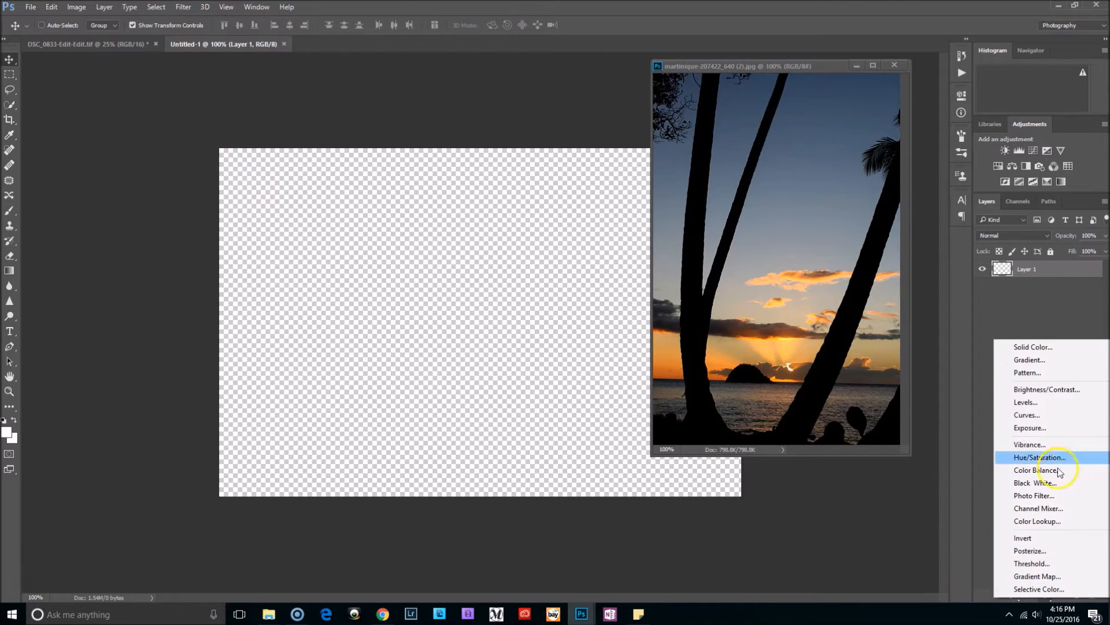
- Add a gradient fill layer and start editing it from the Foreground to Background preset
click(1028, 359)
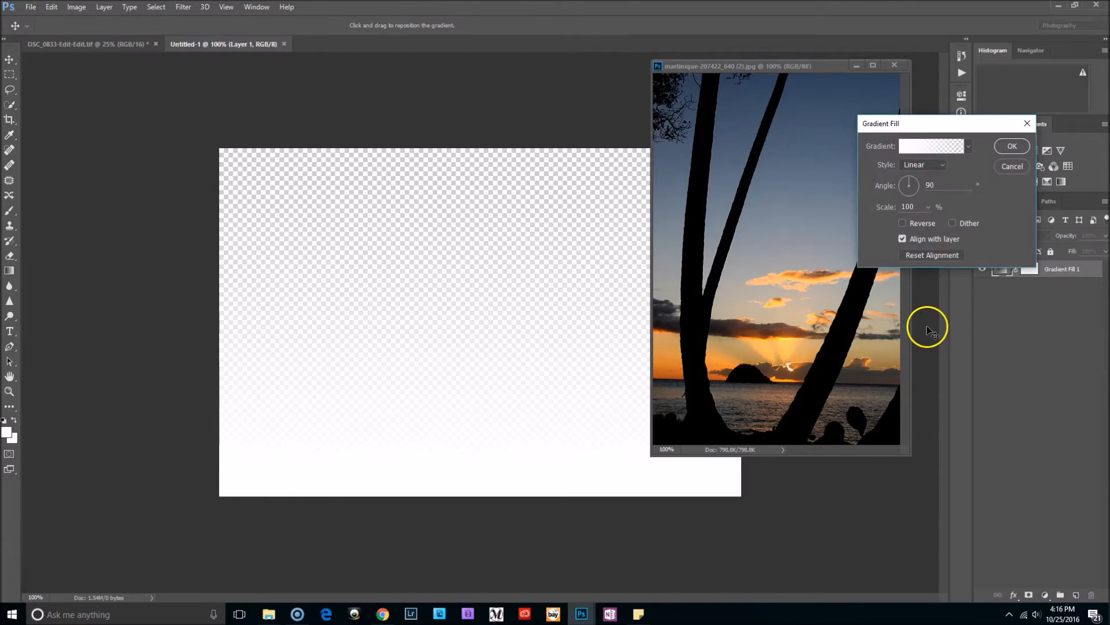
click(929, 146)
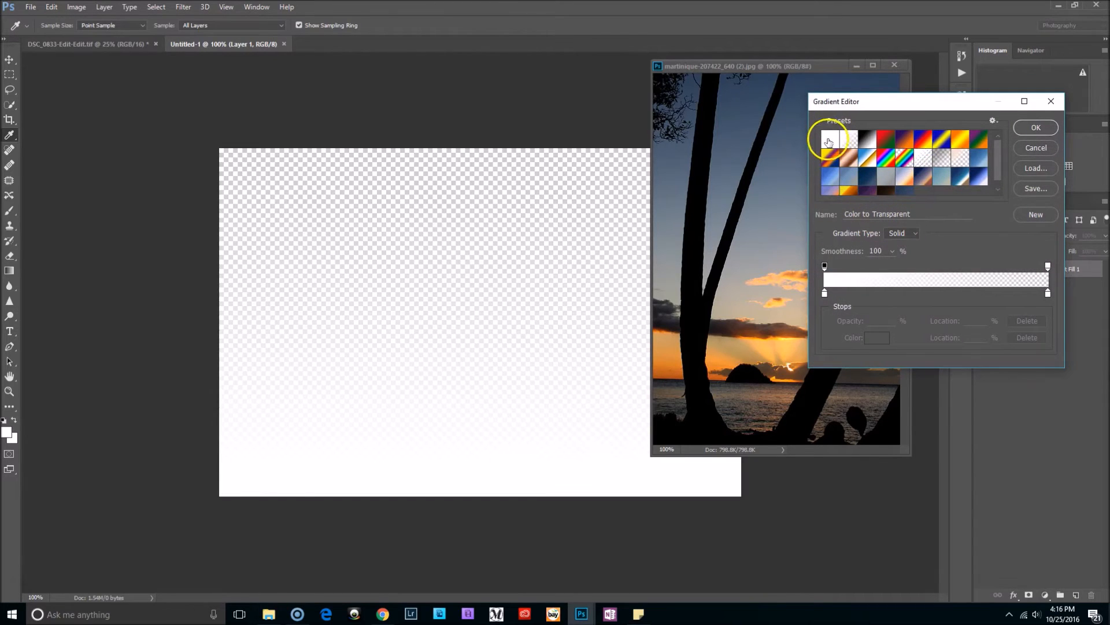
click(831, 140)
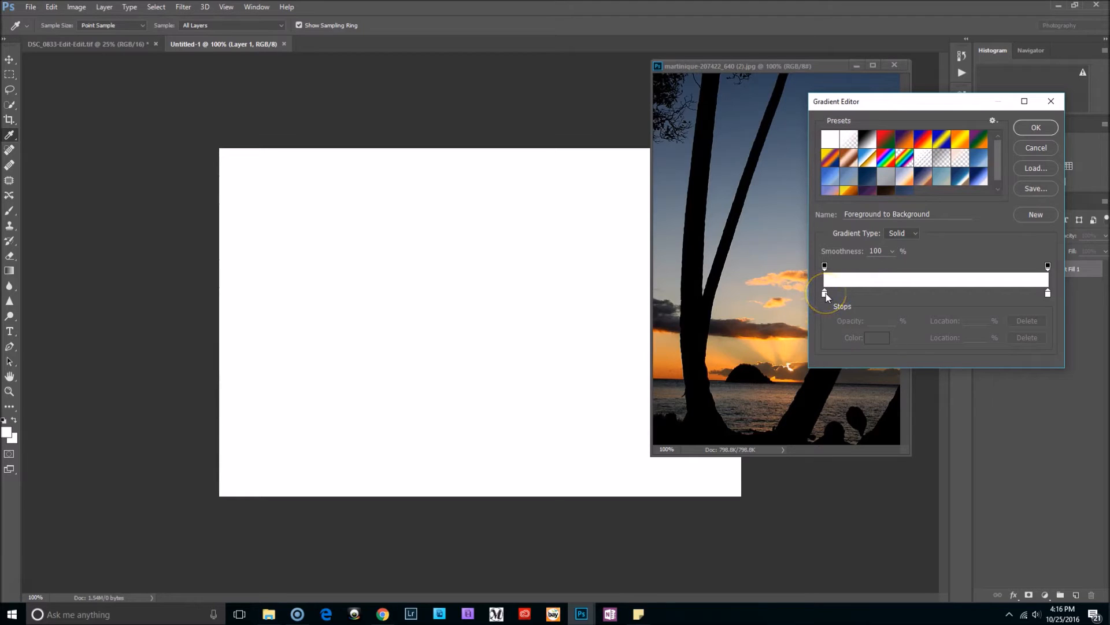
- Set the gradient's starting stop to a bright orange sampled from the sunset glow
double_click(823, 294)
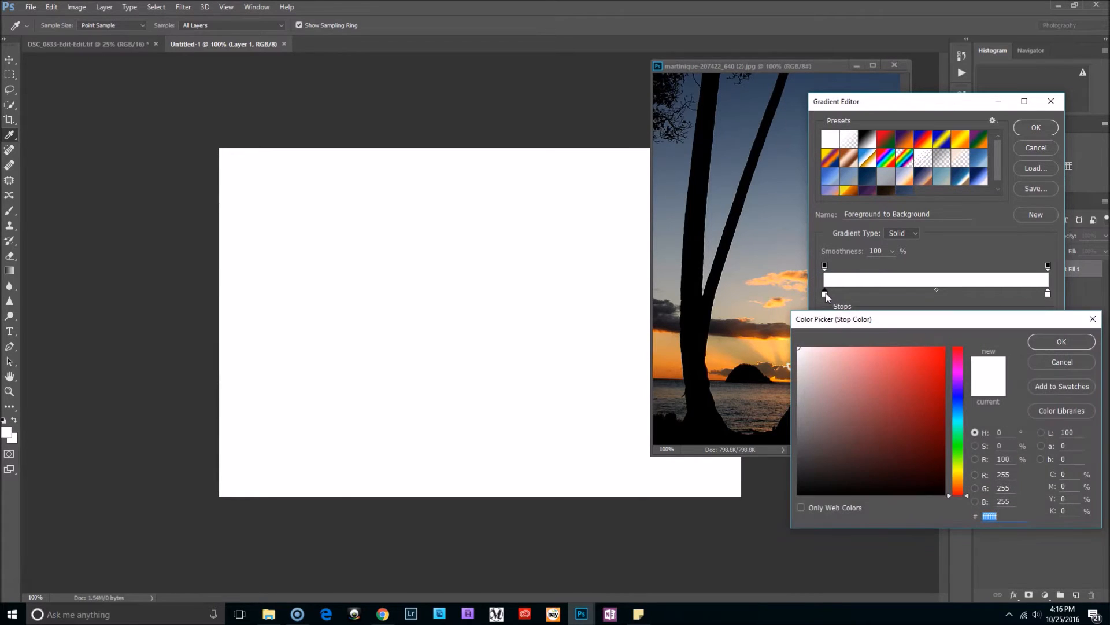
drag(834, 319, 907, 293)
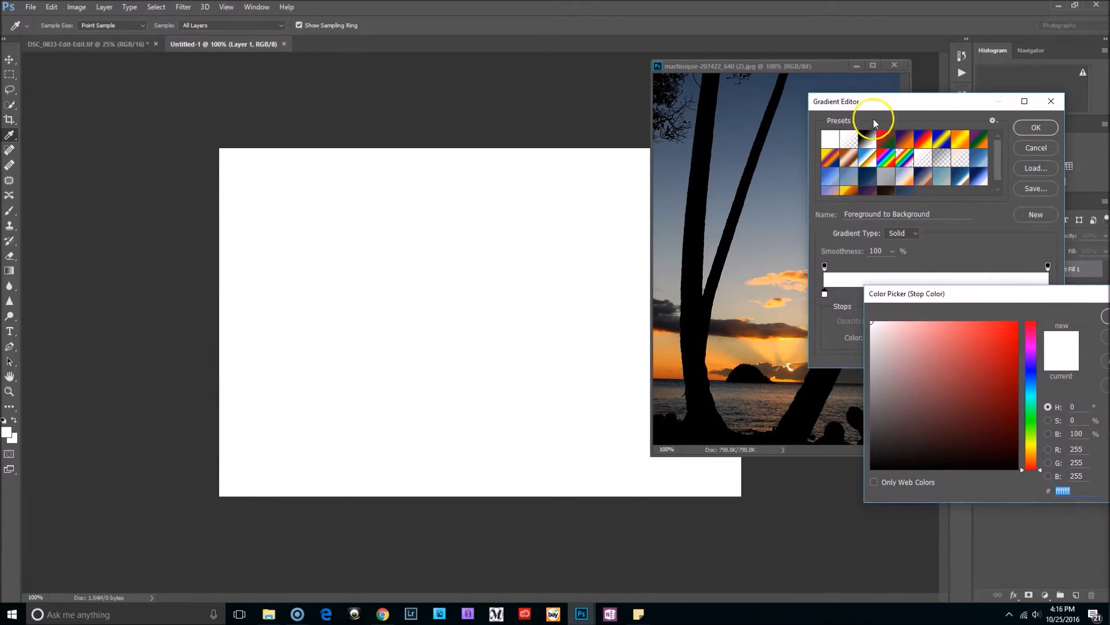
mouse_move(921, 293)
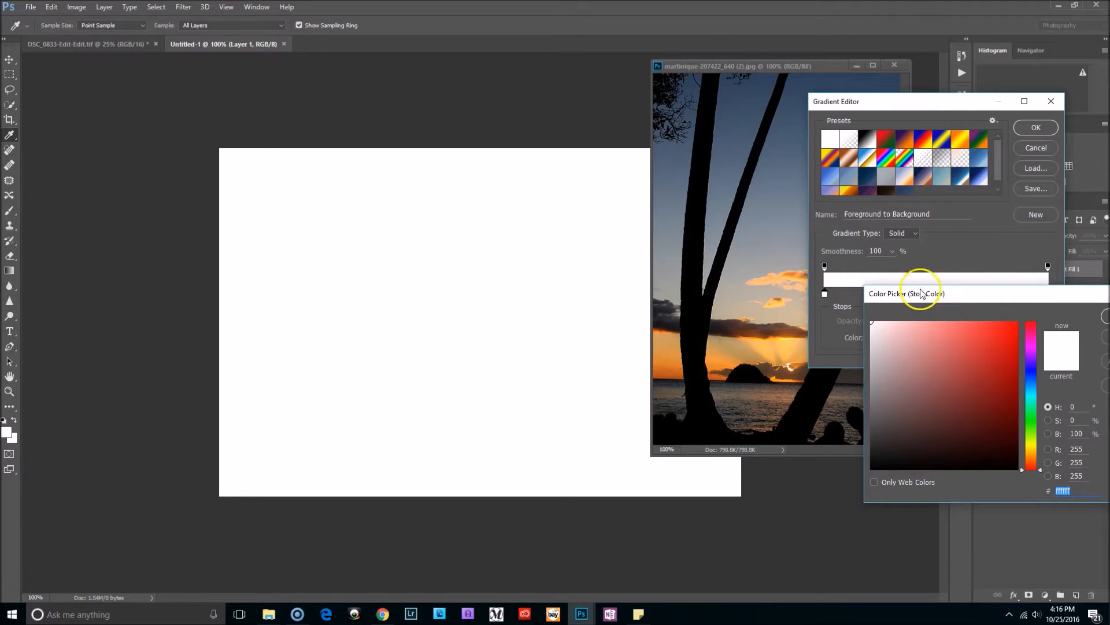
drag(761, 64, 543, 73)
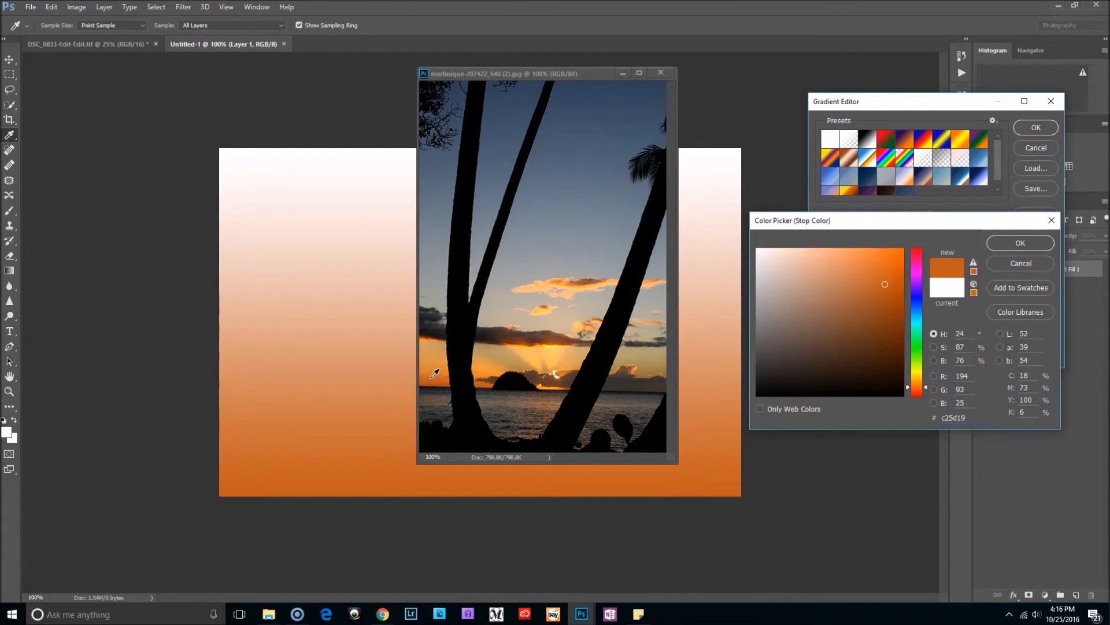
click(434, 370)
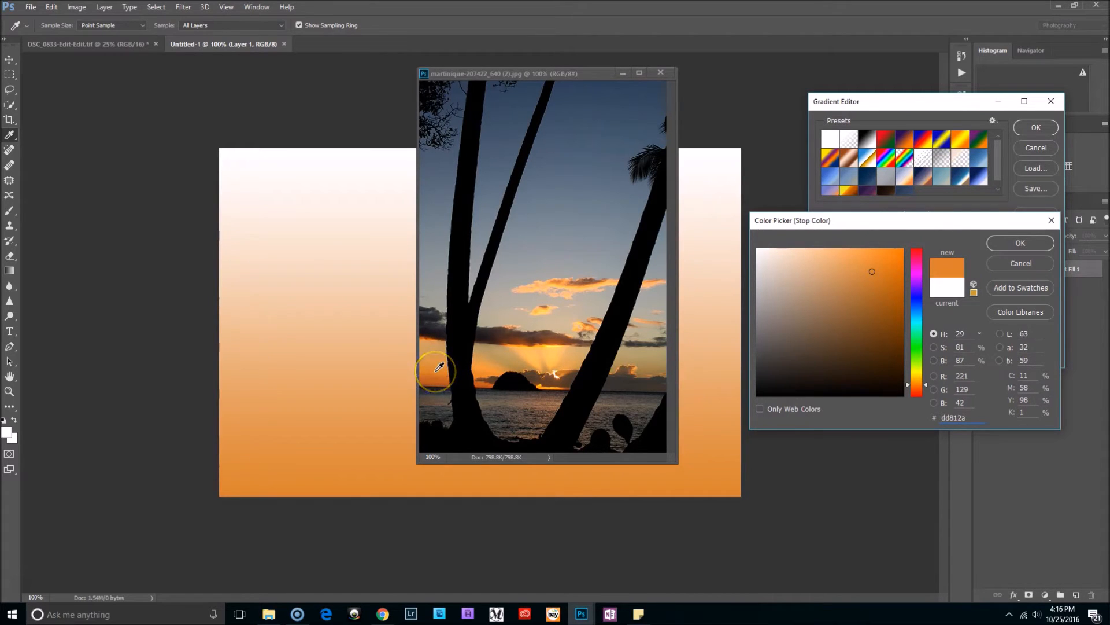
click(437, 366)
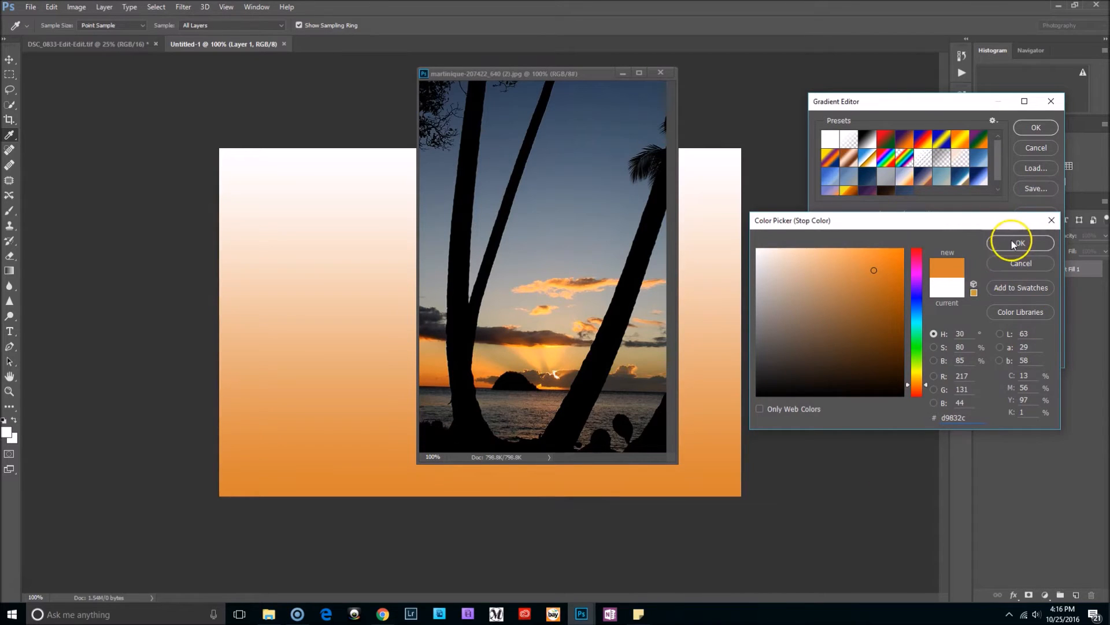
click(1017, 243)
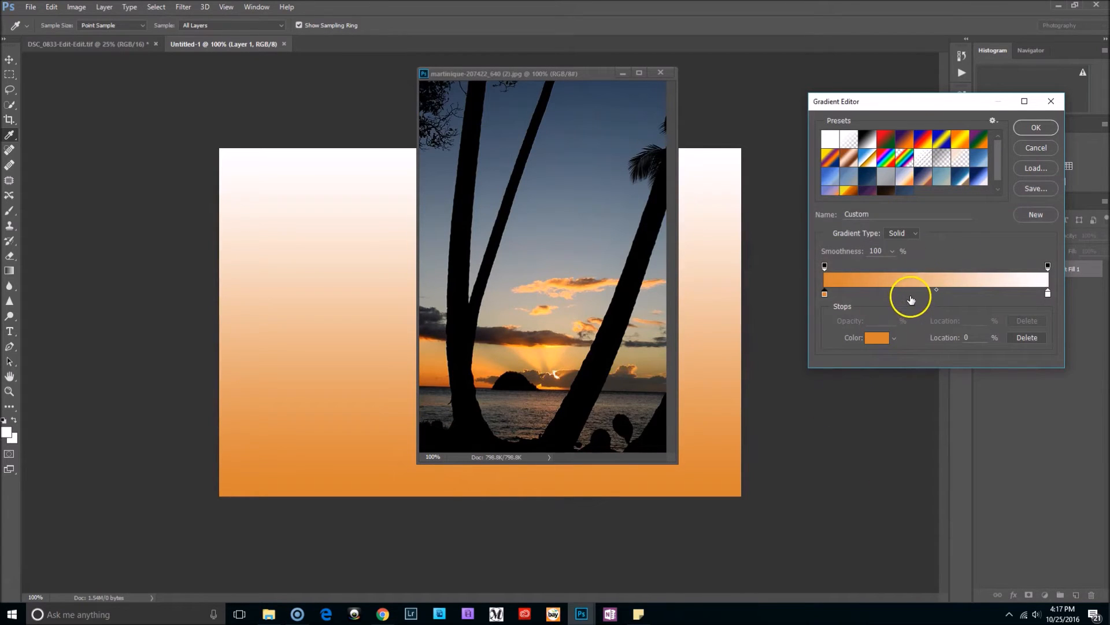
- Add light orange and grey middle stops and set the end stop to dusky blue from the photo
drag(912, 293, 934, 292)
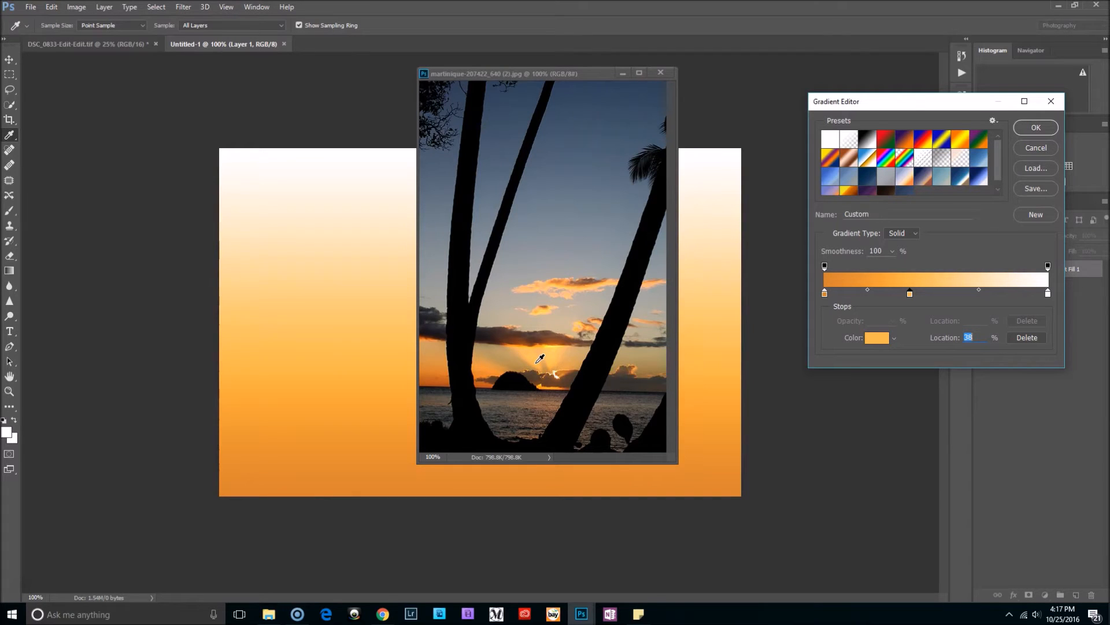
mouse_move(1094, 110)
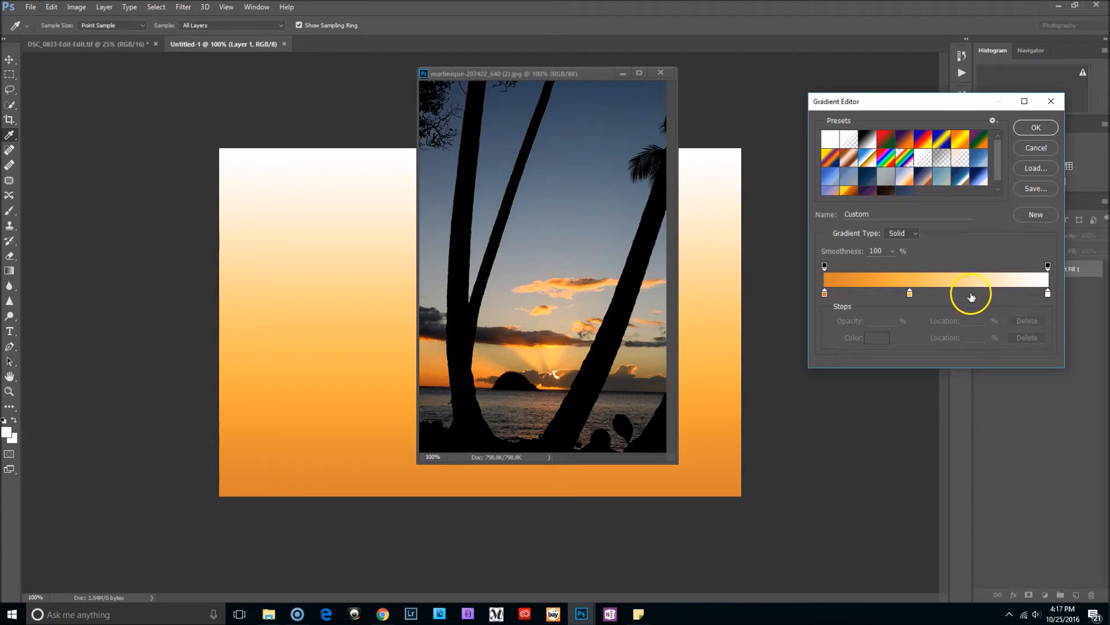
click(972, 292)
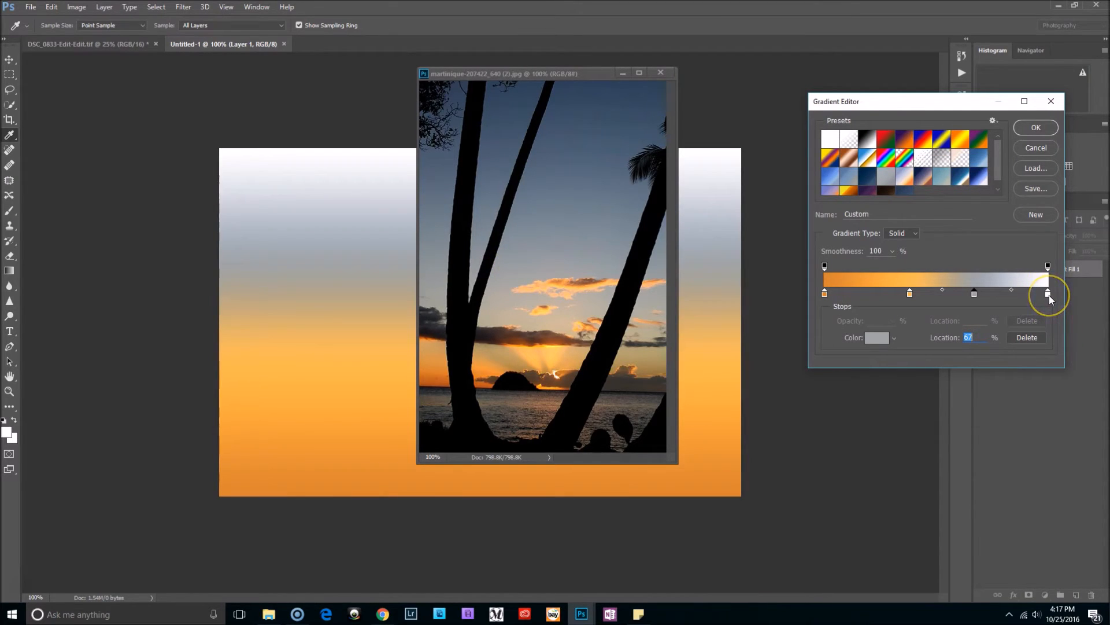
click(876, 338)
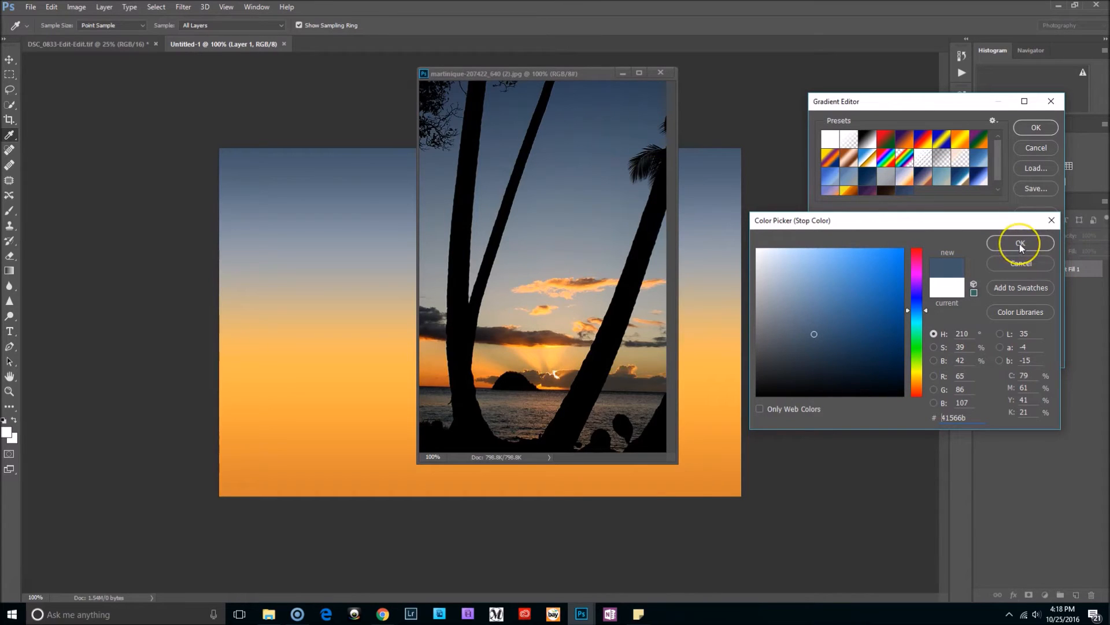
click(1020, 243)
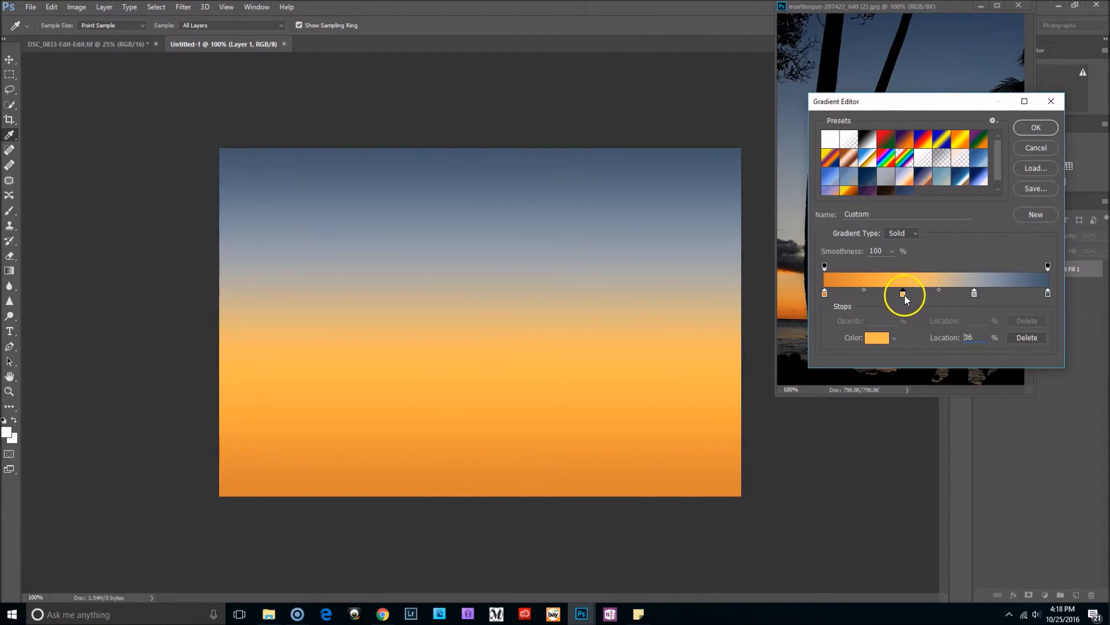
- Adjust the stop positions so deep orange blends through grey to blue, and accept the gradient
drag(904, 293, 891, 293)
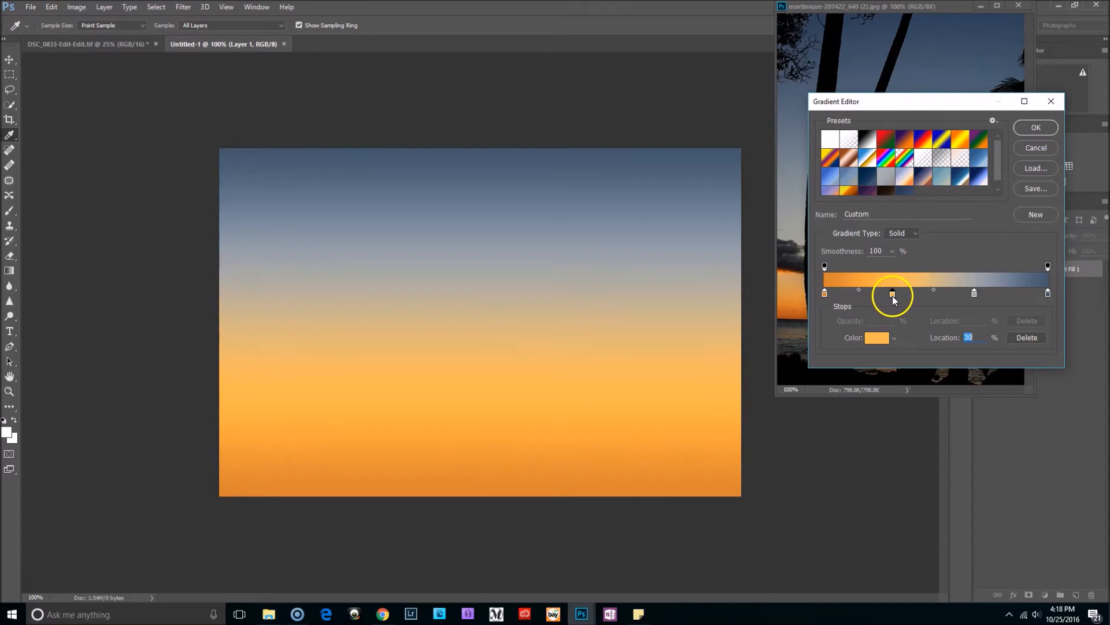
drag(891, 293, 873, 293)
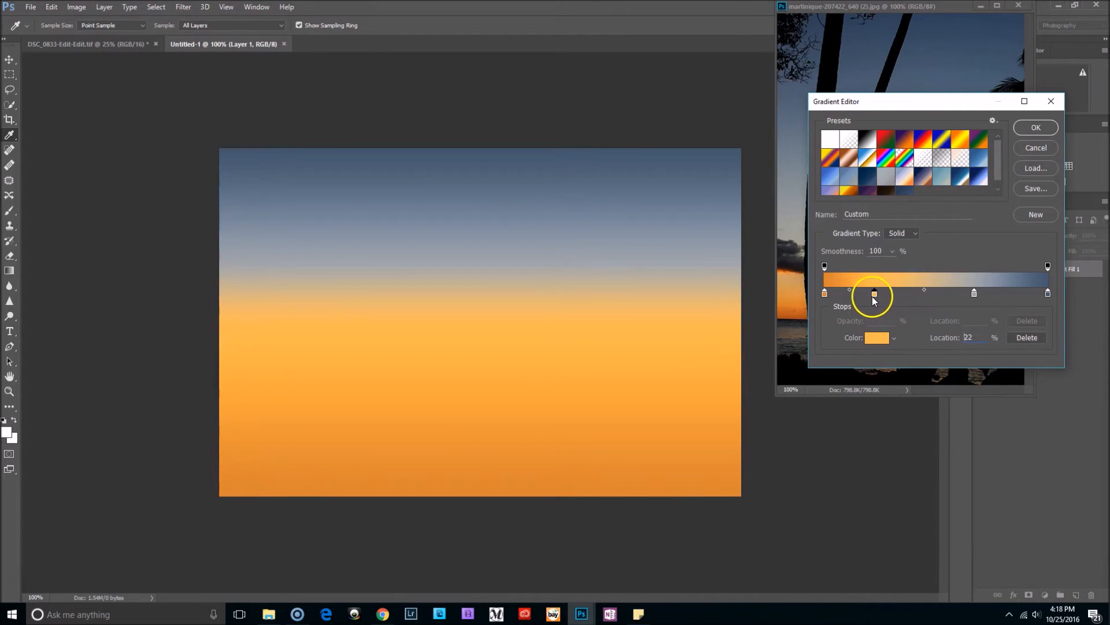
drag(874, 291, 974, 291)
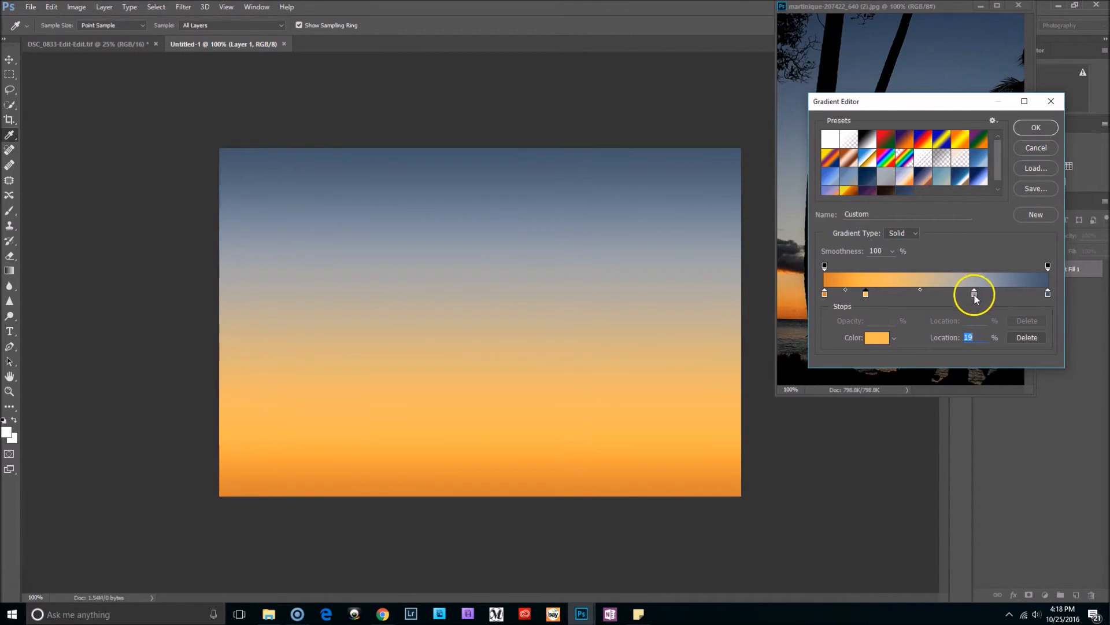
drag(974, 293, 866, 293)
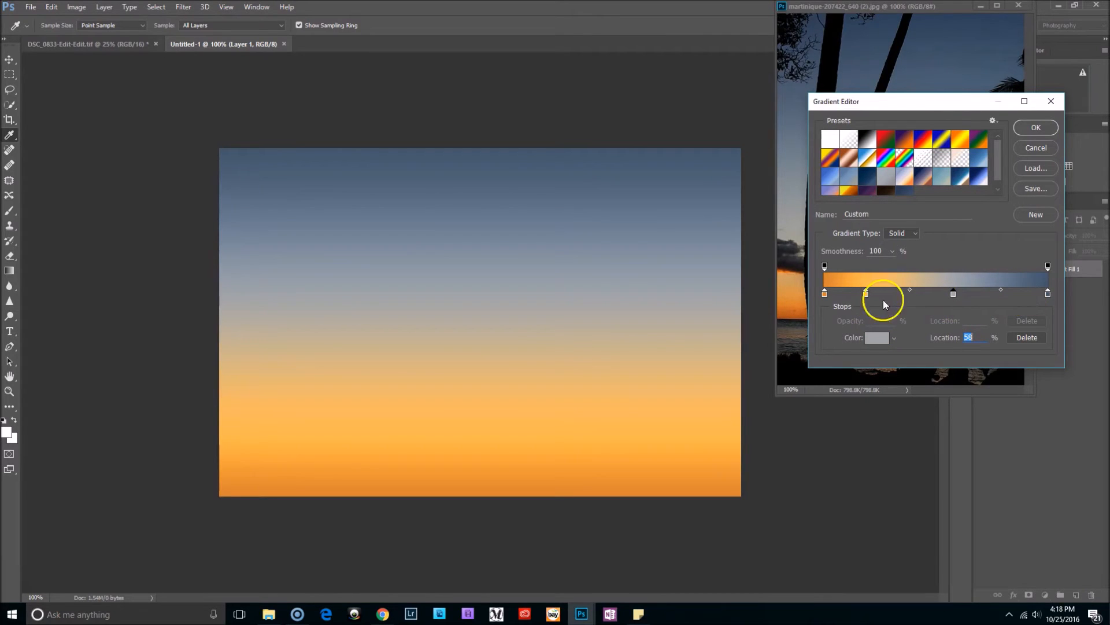
drag(865, 293, 875, 292)
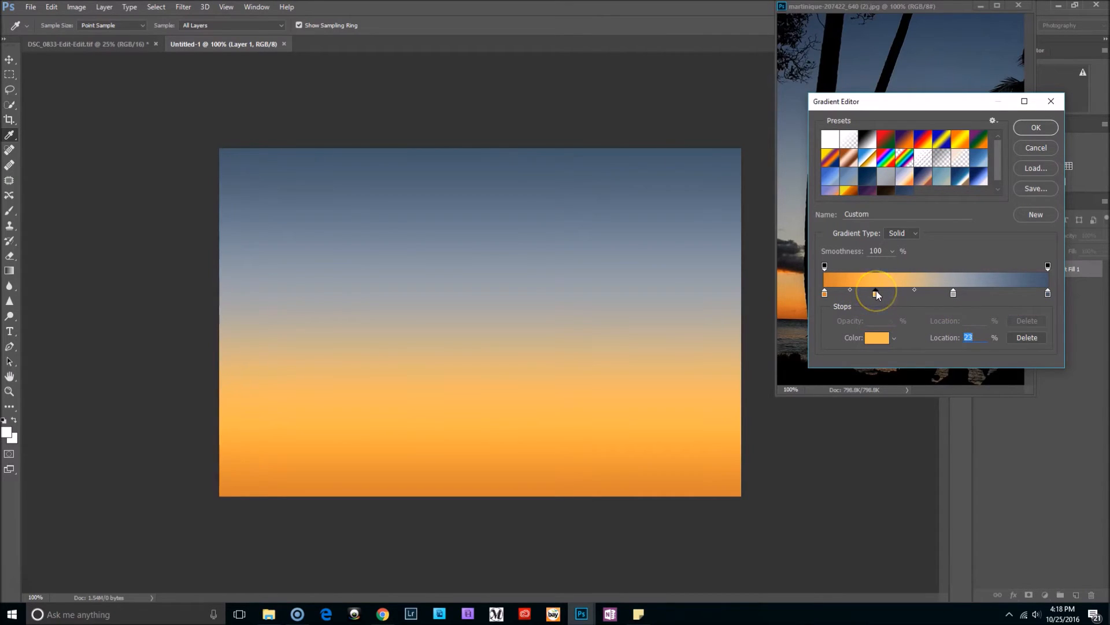
drag(876, 292, 868, 293)
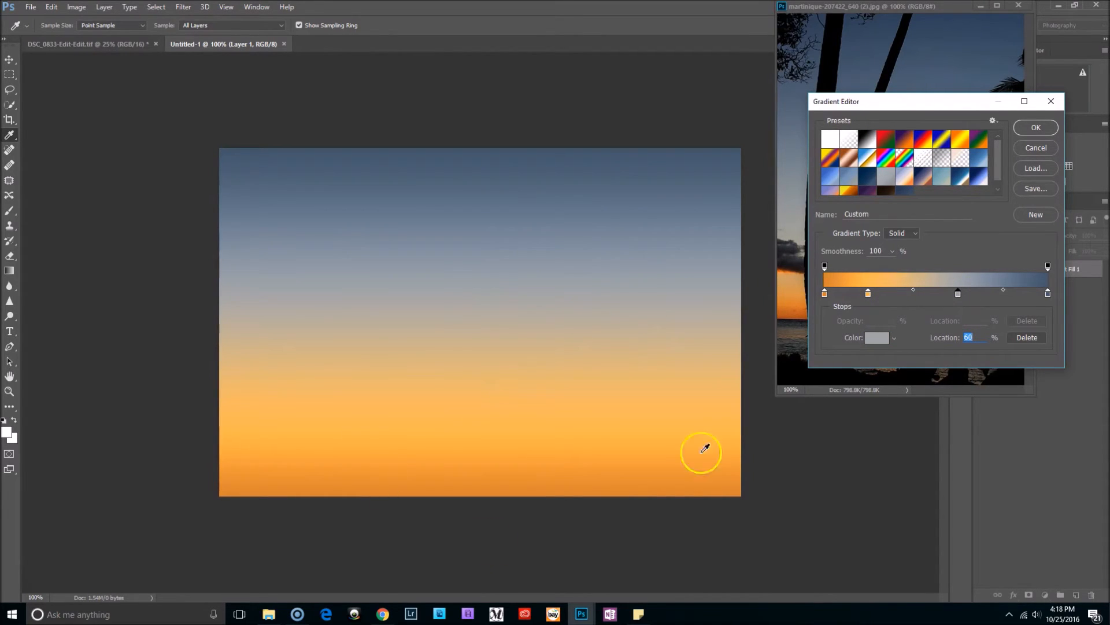
click(1035, 127)
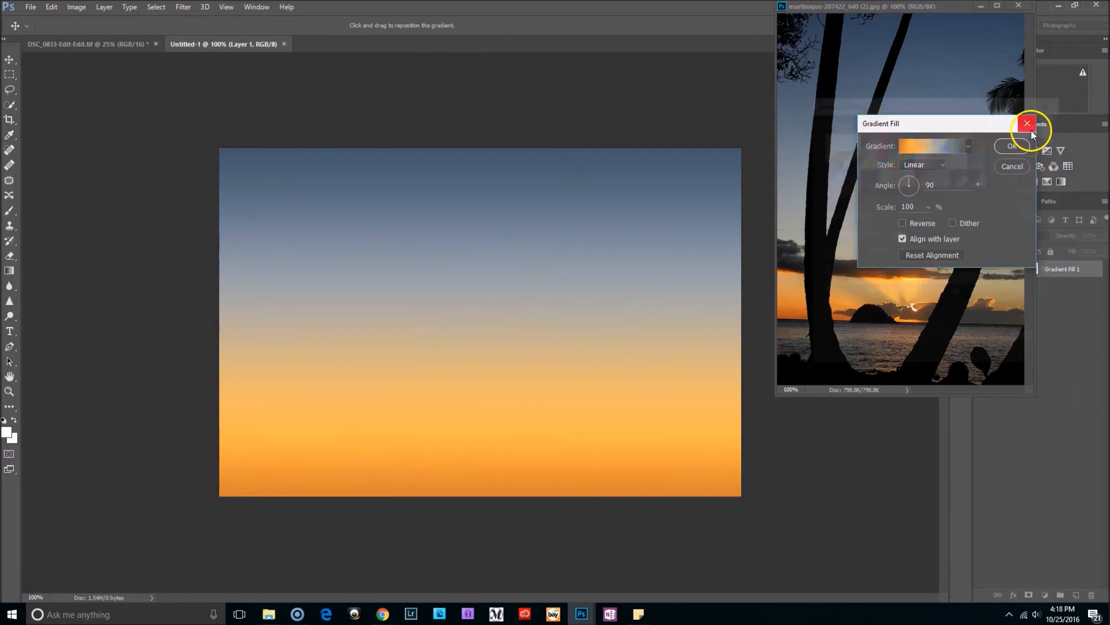
click(1026, 124)
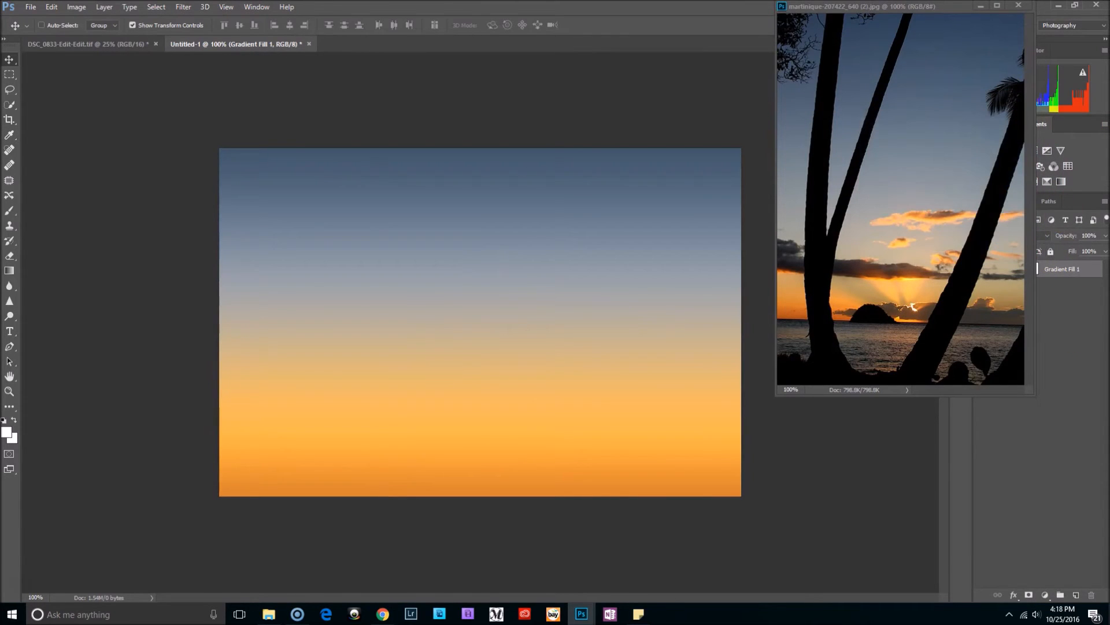
click(1018, 6)
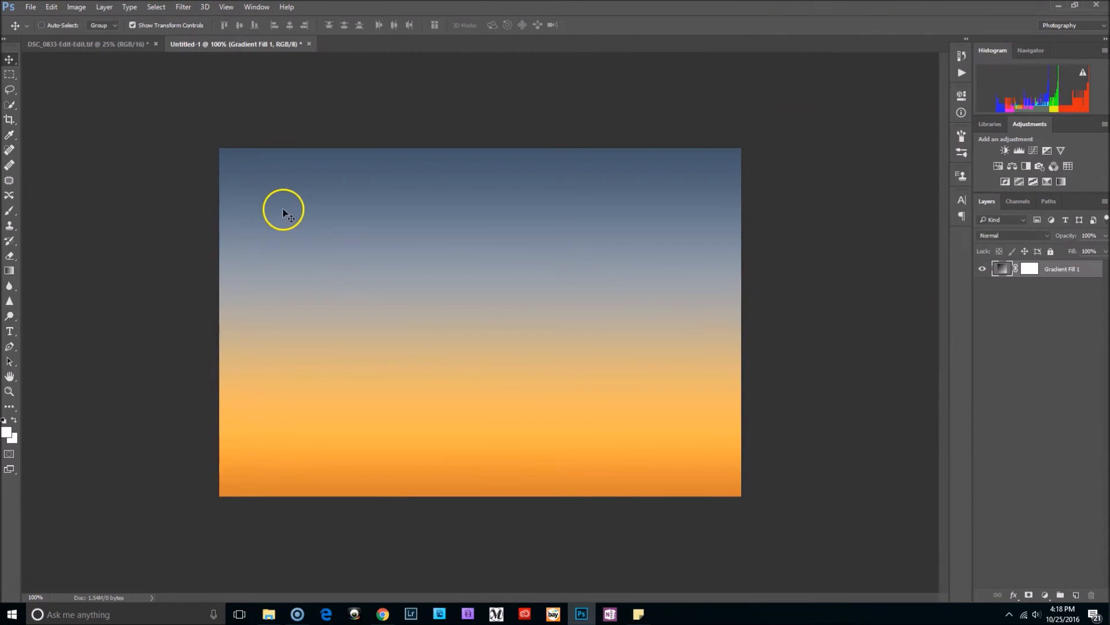
mouse_move(474, 577)
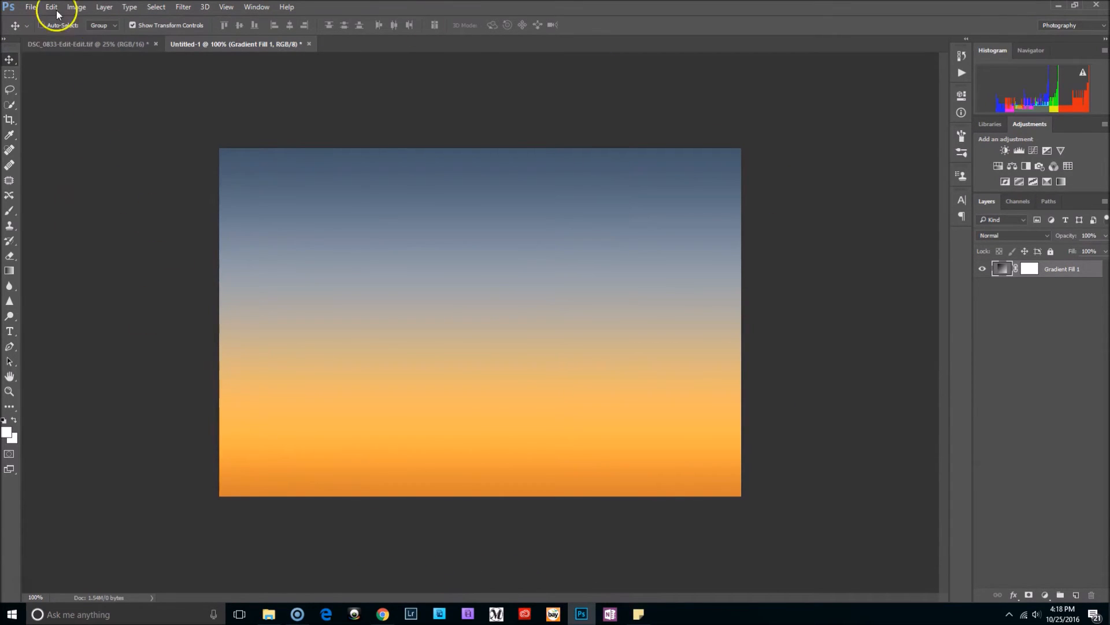
- Save the gradient as 1.jpg in a new Sky Overlay Gradient folder inside images
click(30, 7)
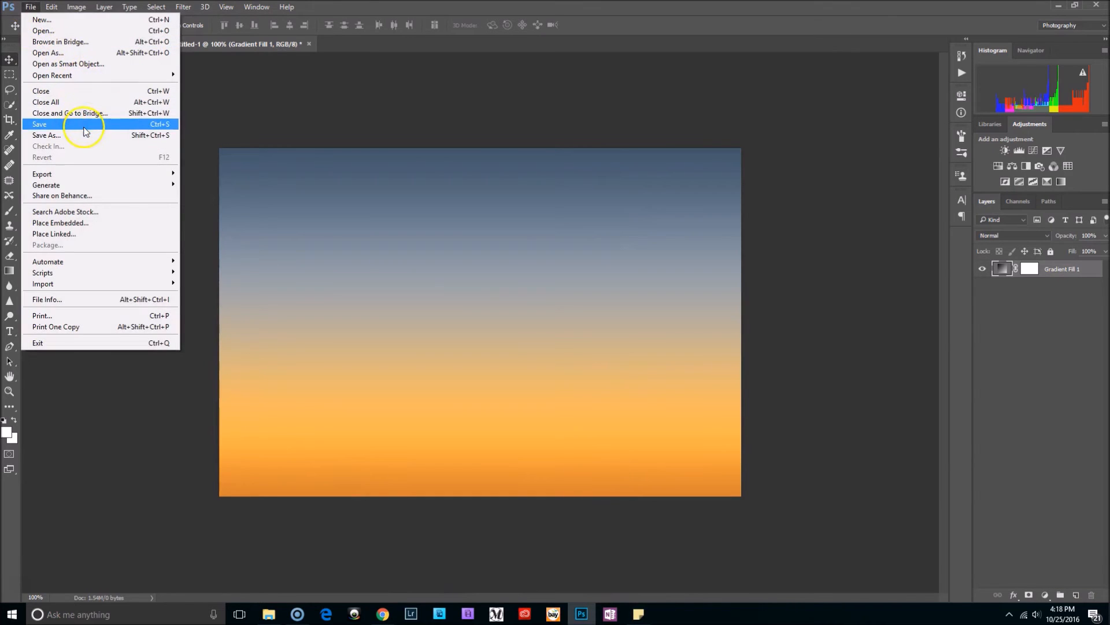
click(45, 135)
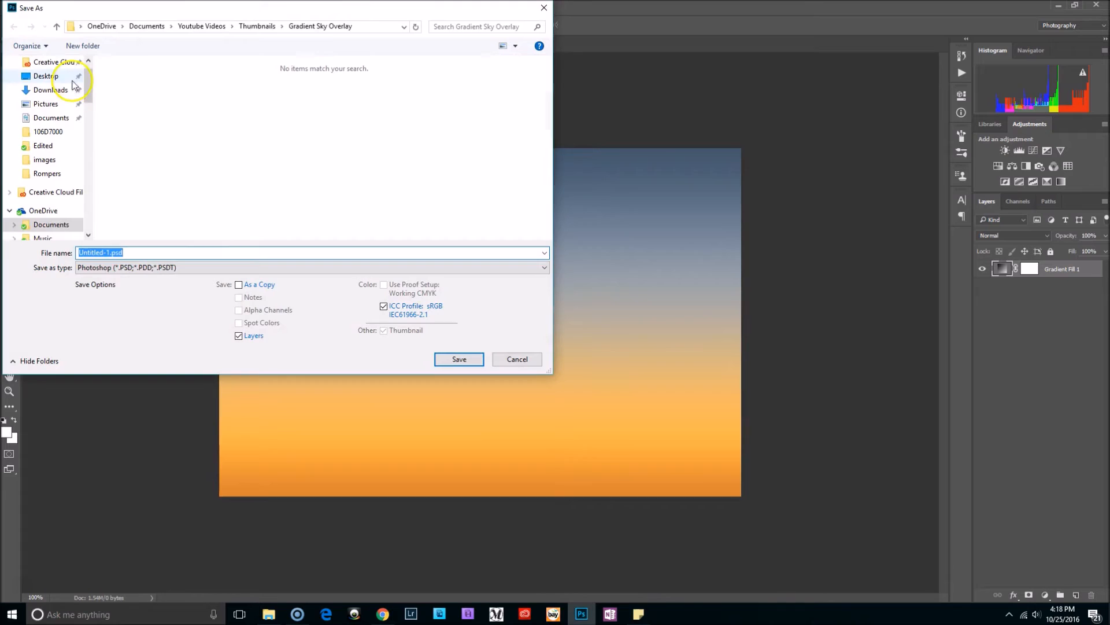
click(44, 182)
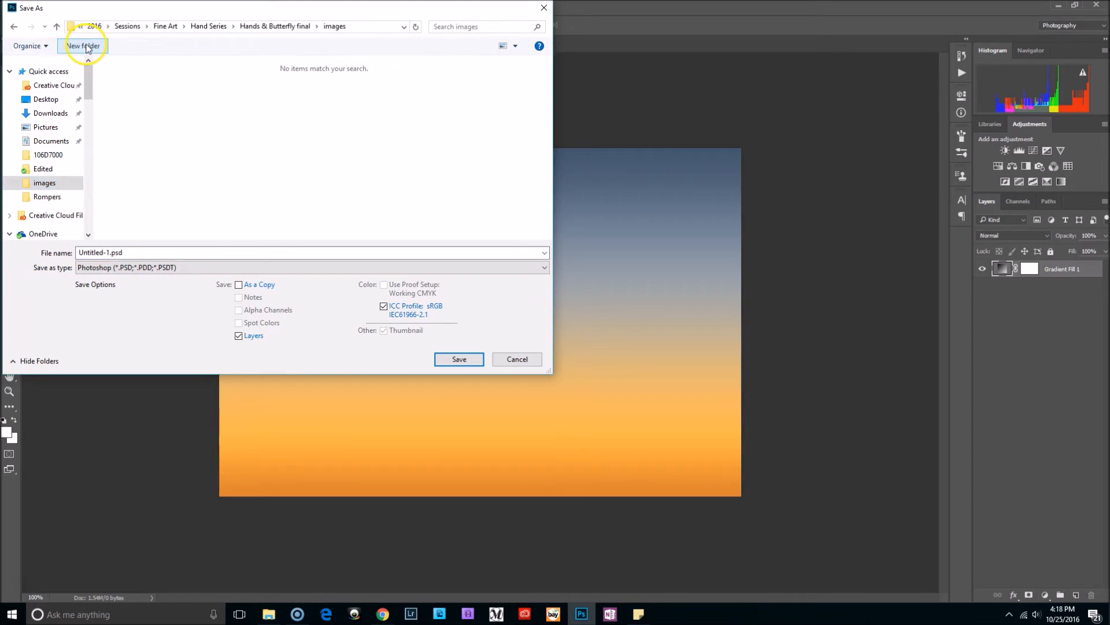
click(83, 45)
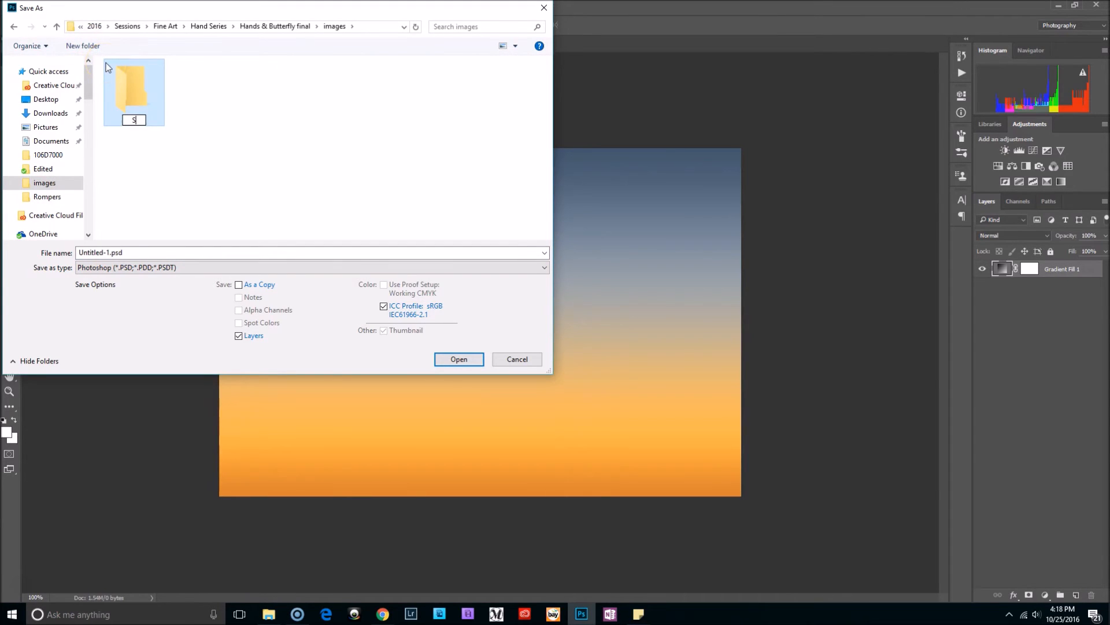
text(ky Overlay Gradient)
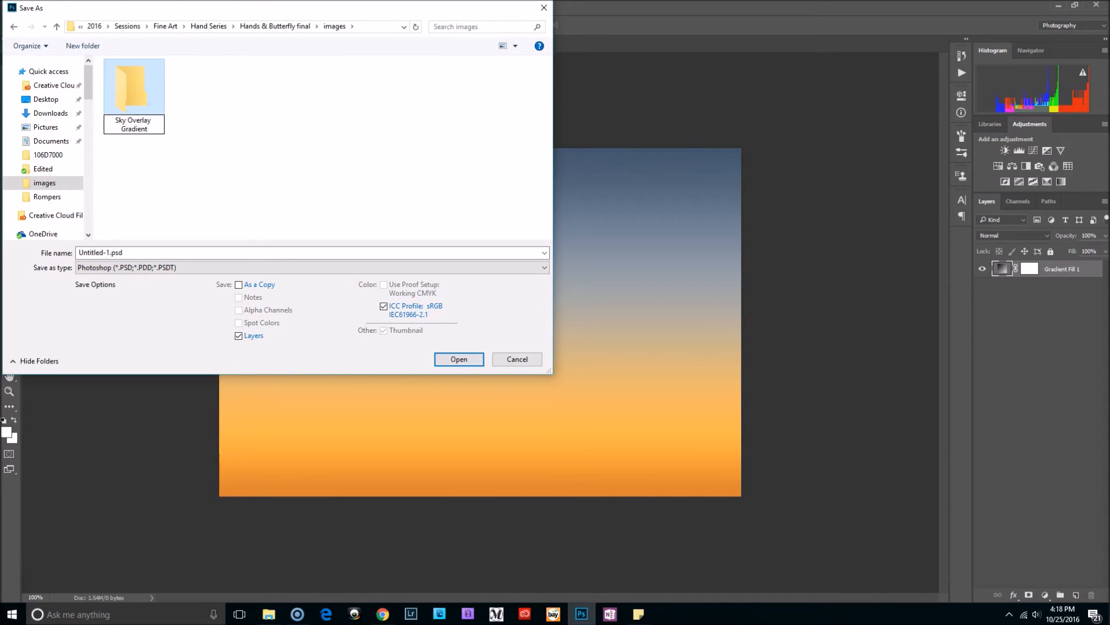
double_click(133, 85)
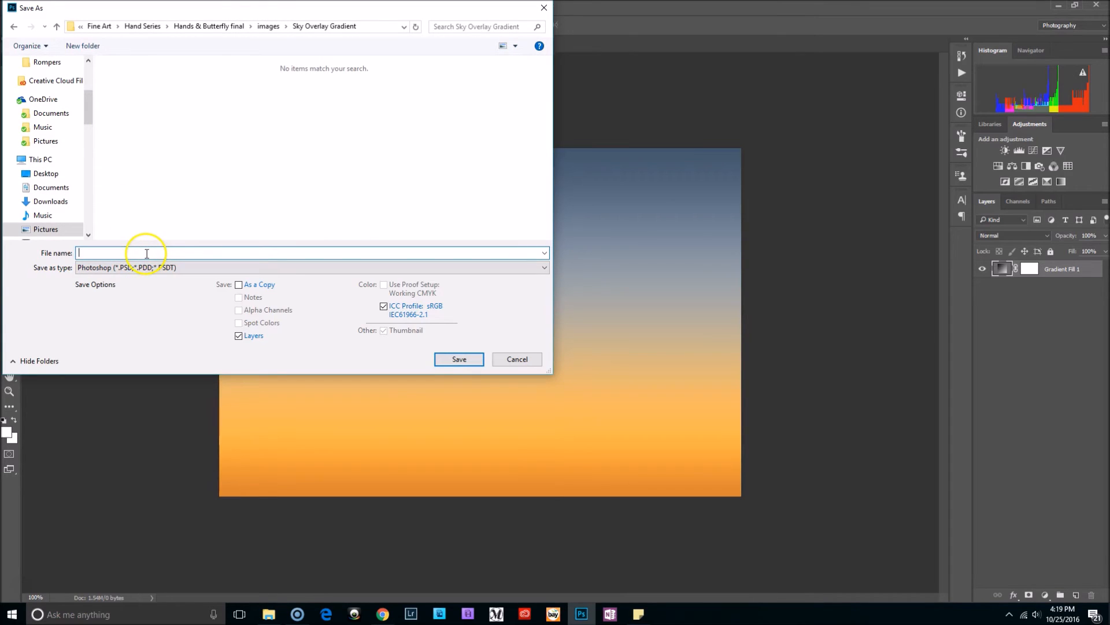
text(1)
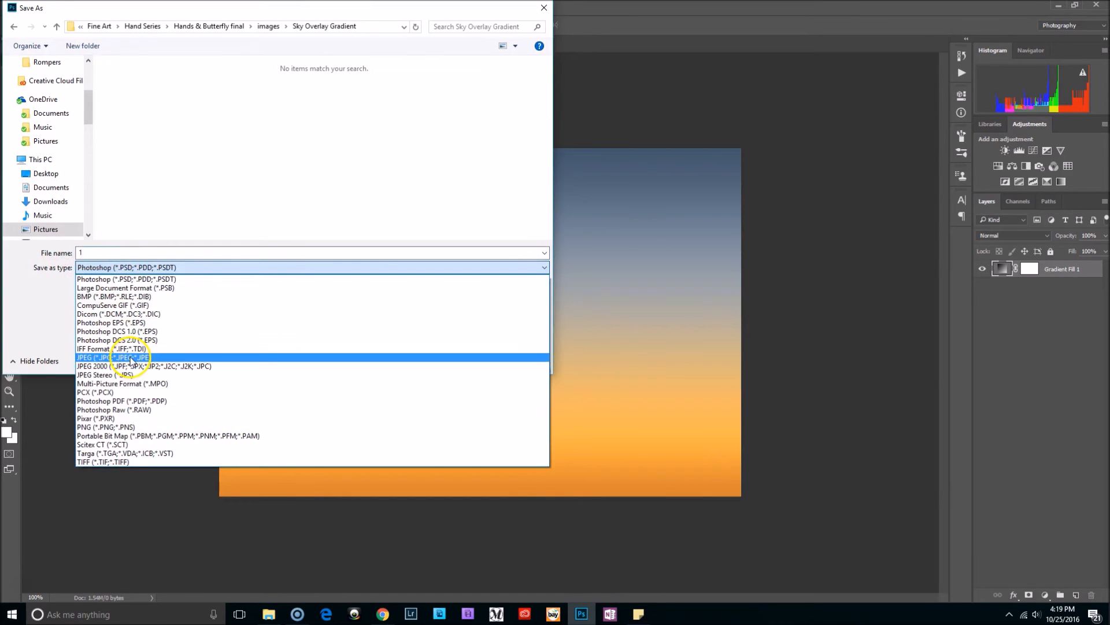
click(113, 357)
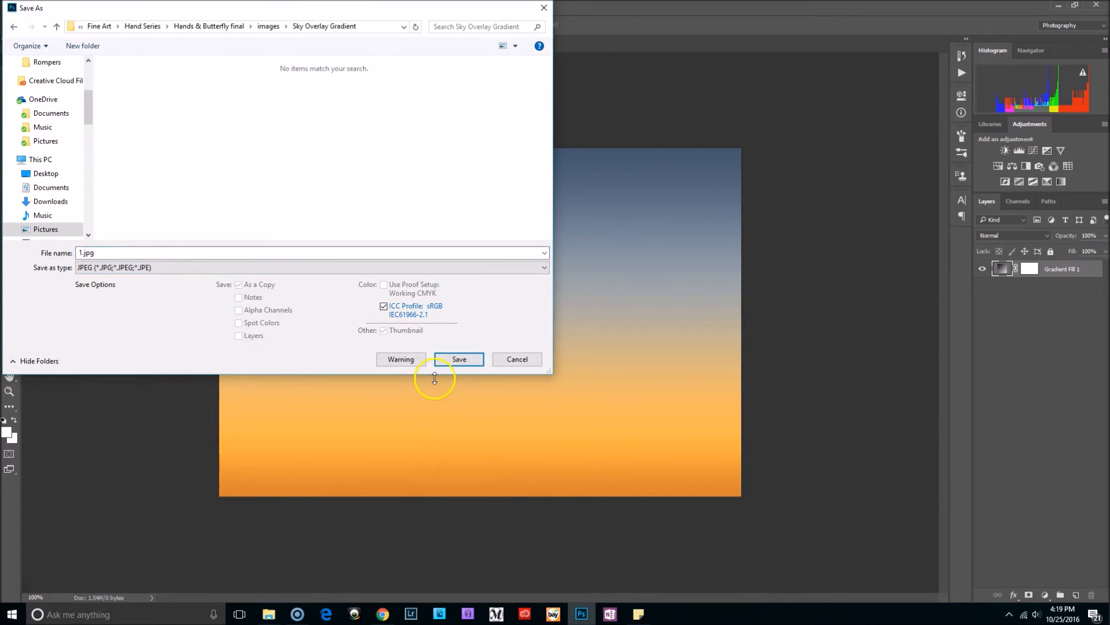
click(458, 359)
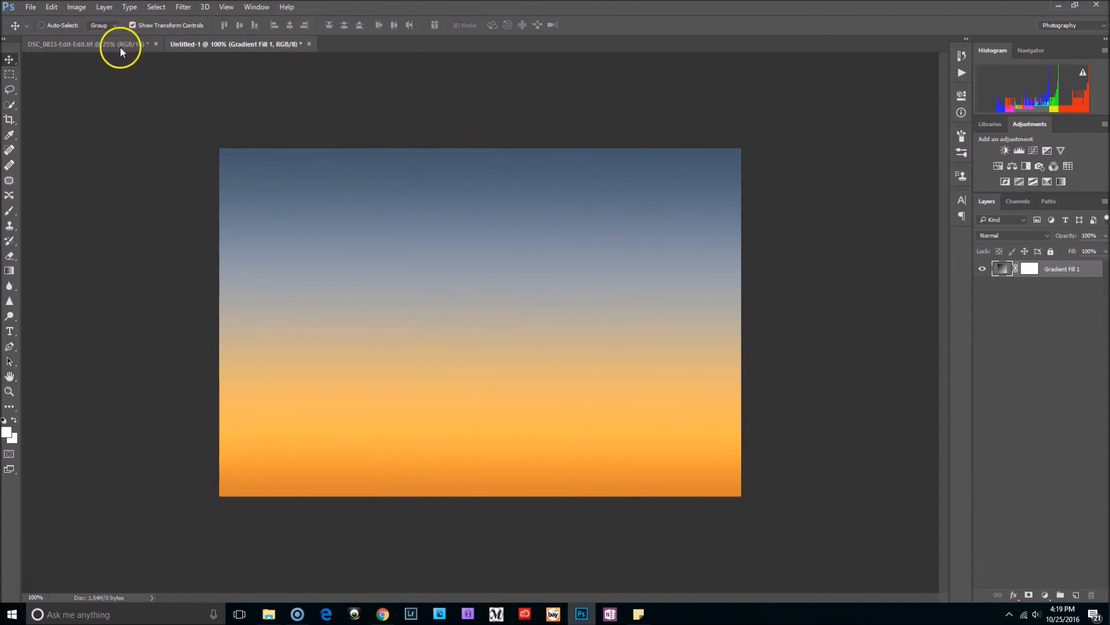
- Place 1.jpg on the portrait and transform it to cover the sky in the upper half
click(85, 44)
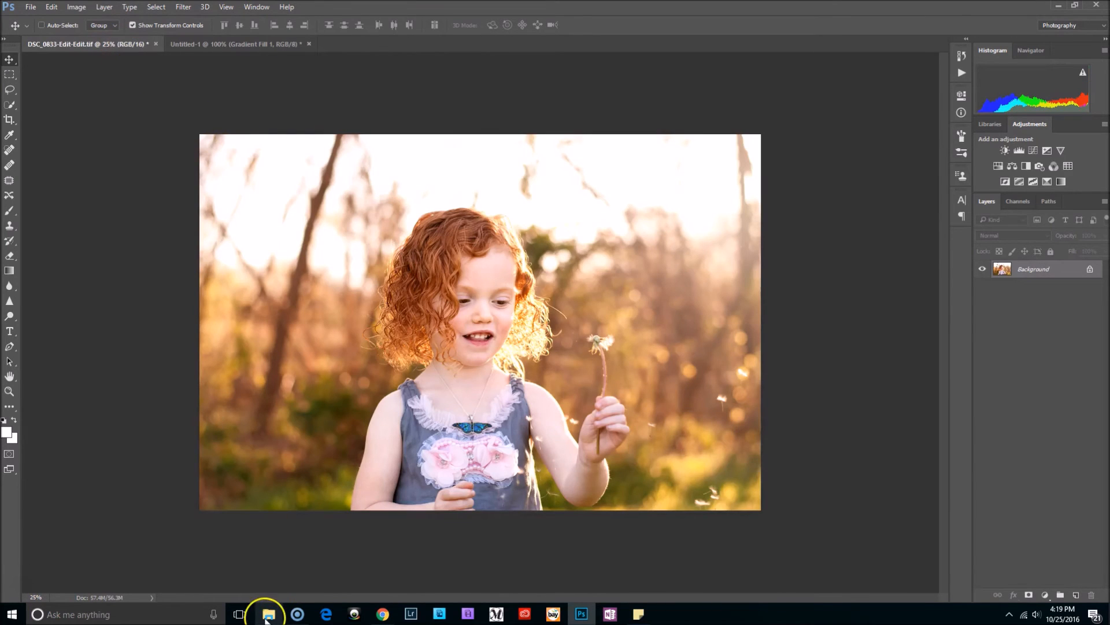
click(268, 614)
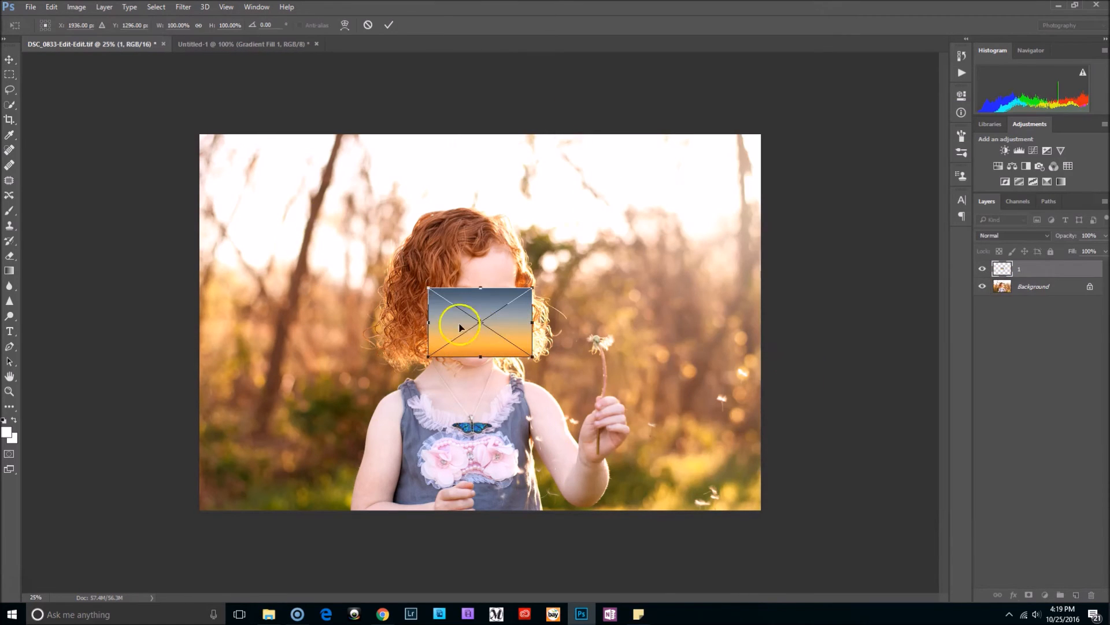
drag(479, 323, 300, 191)
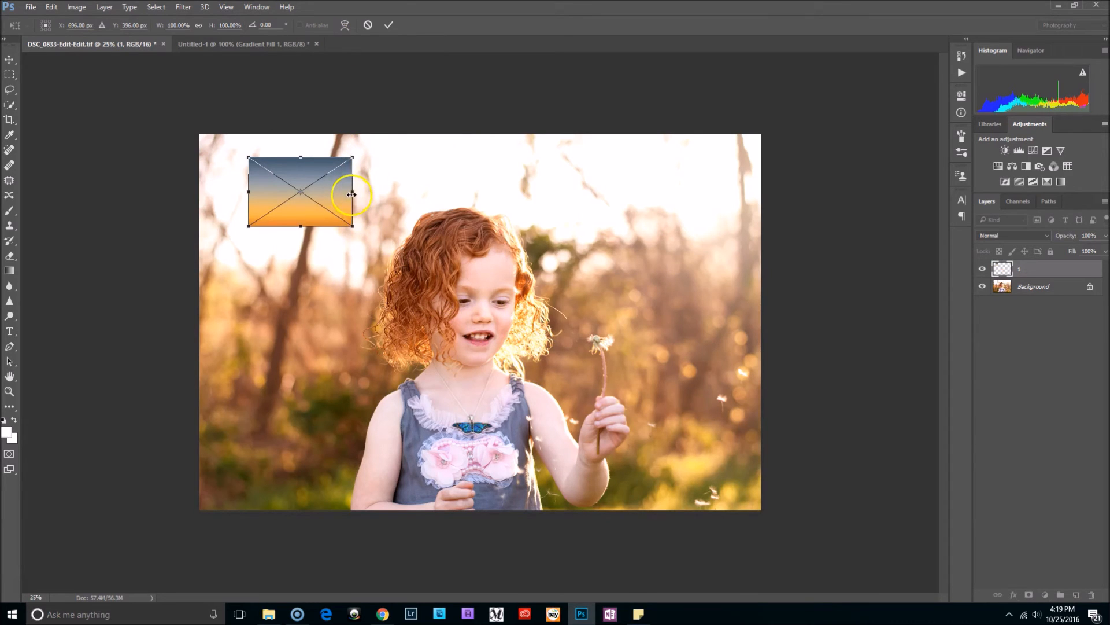
drag(352, 194, 712, 425)
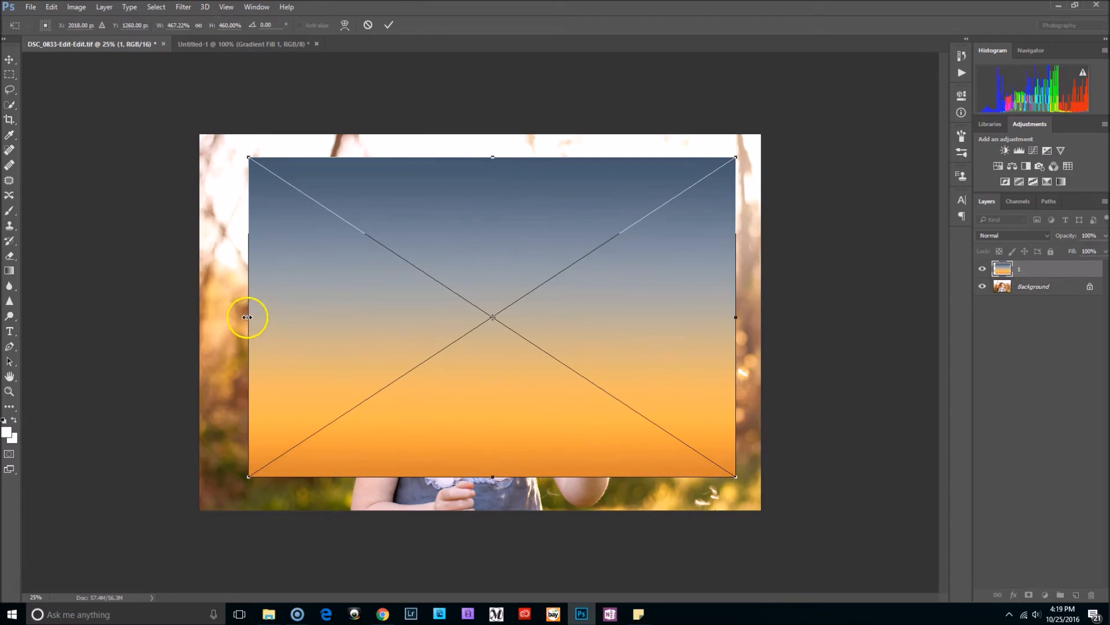
drag(248, 317, 198, 317)
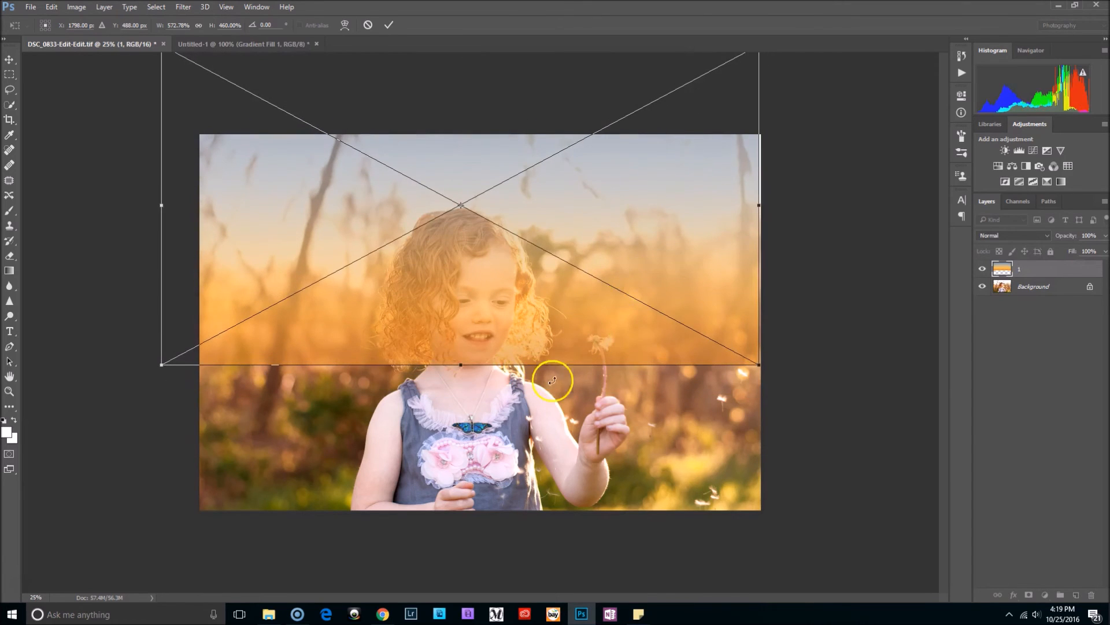
drag(552, 381, 462, 373)
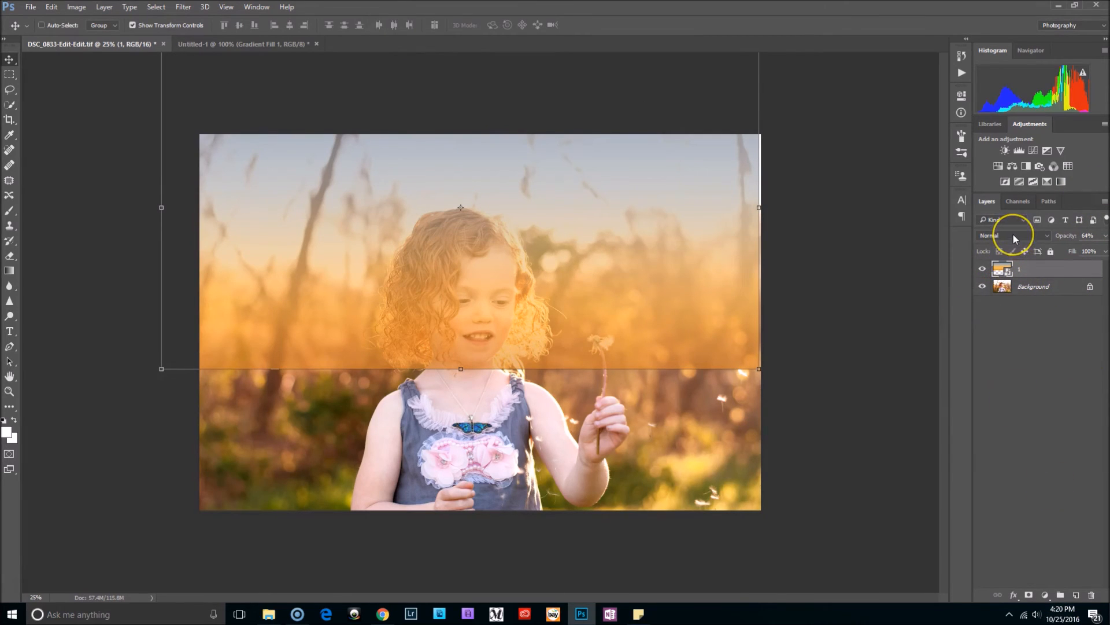
- Set the gradient layer to Multiply at 64% opacity and add a layer mask
click(1014, 235)
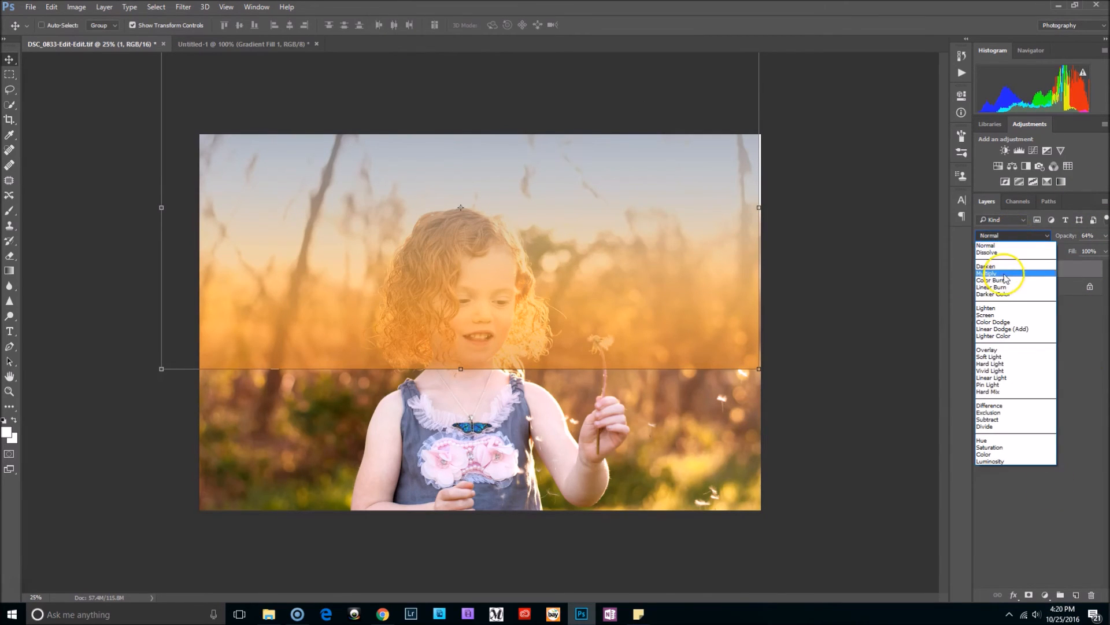
click(992, 273)
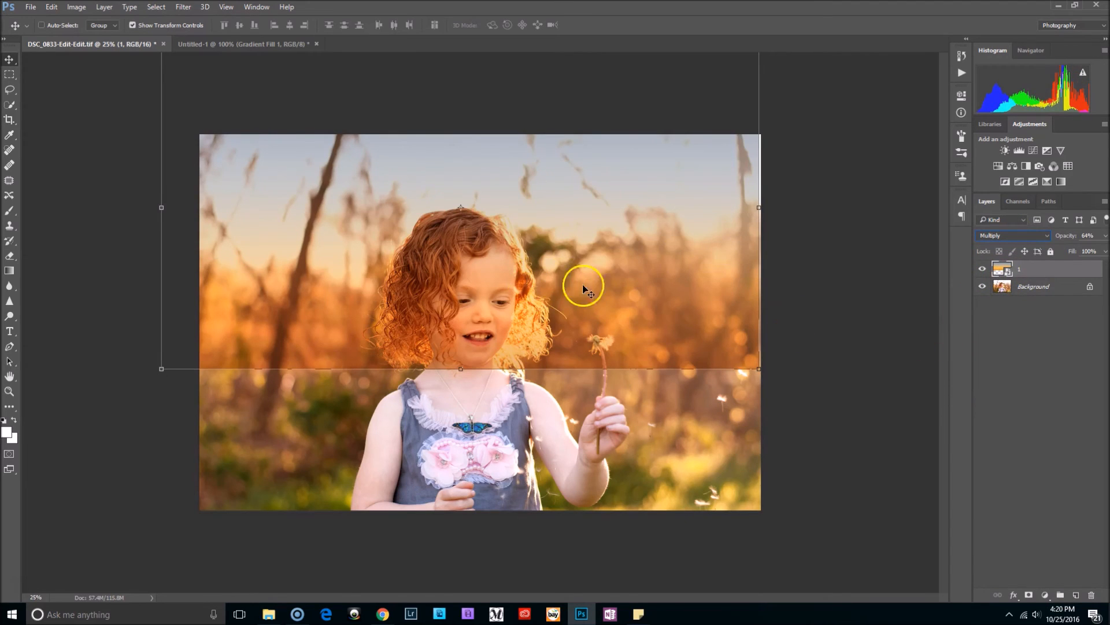
click(1029, 595)
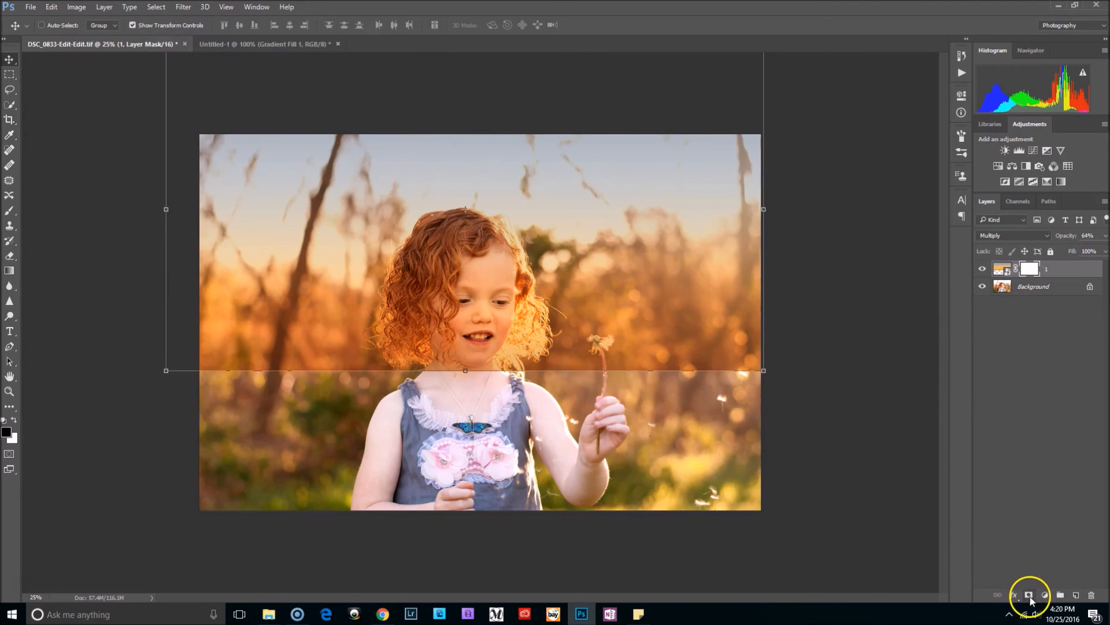
mouse_move(89, 394)
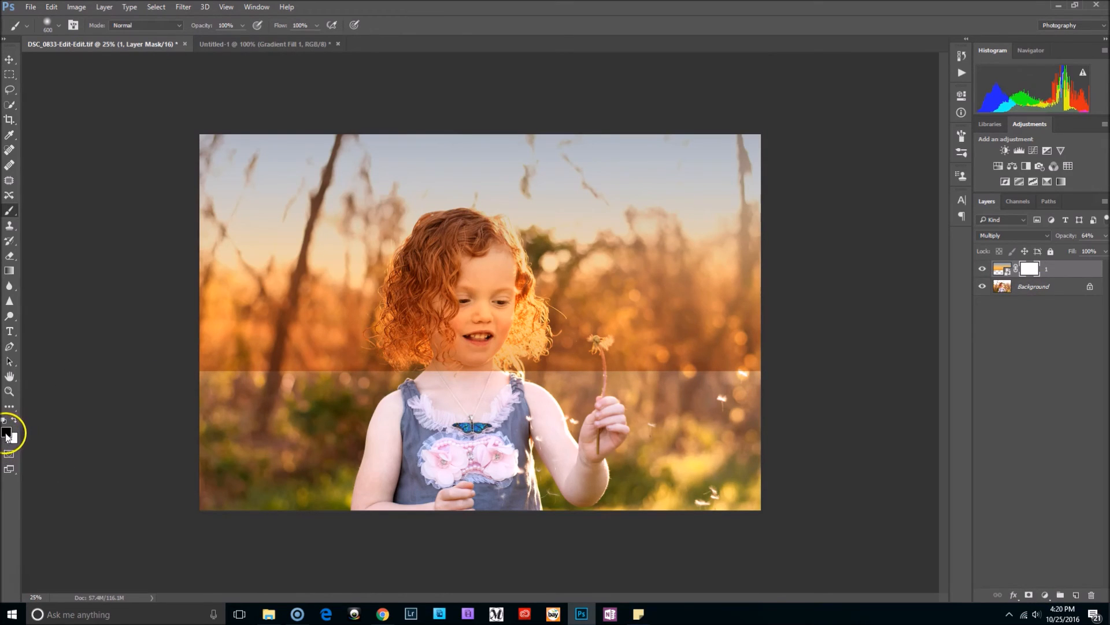
- Swap the foreground colour to black ready to paint the girl out of the gradient mask
click(59, 25)
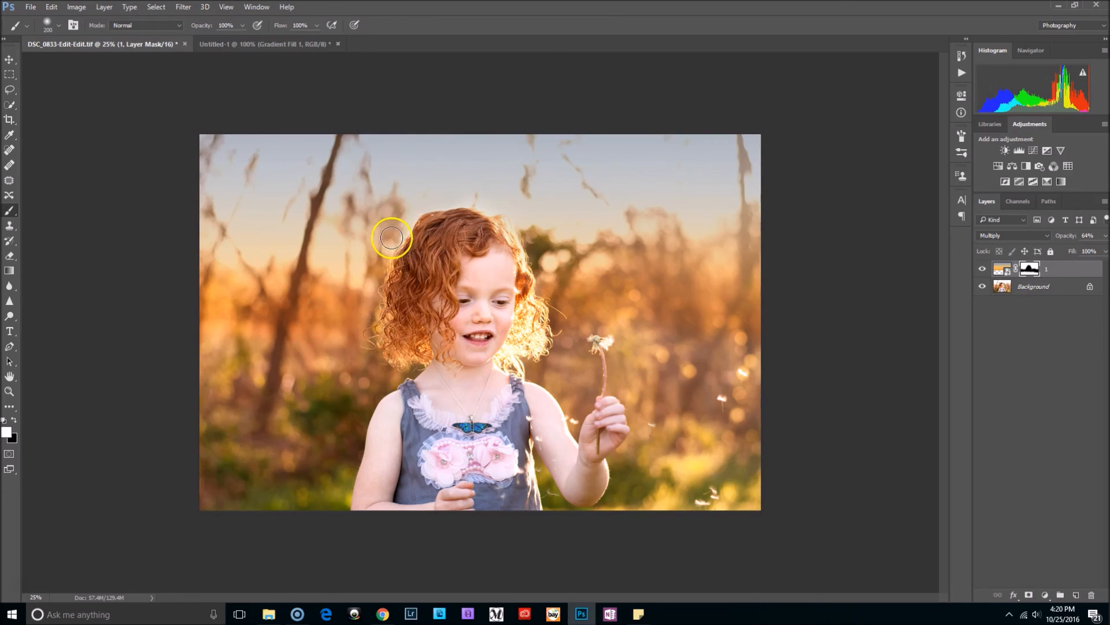
mouse_move(470, 257)
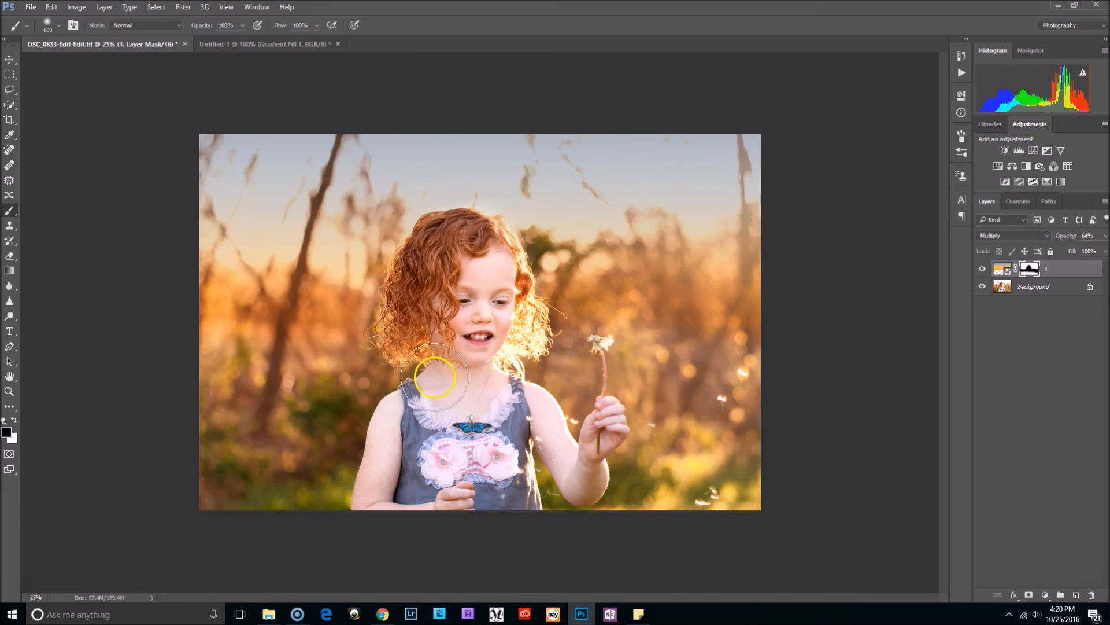
mouse_move(198, 393)
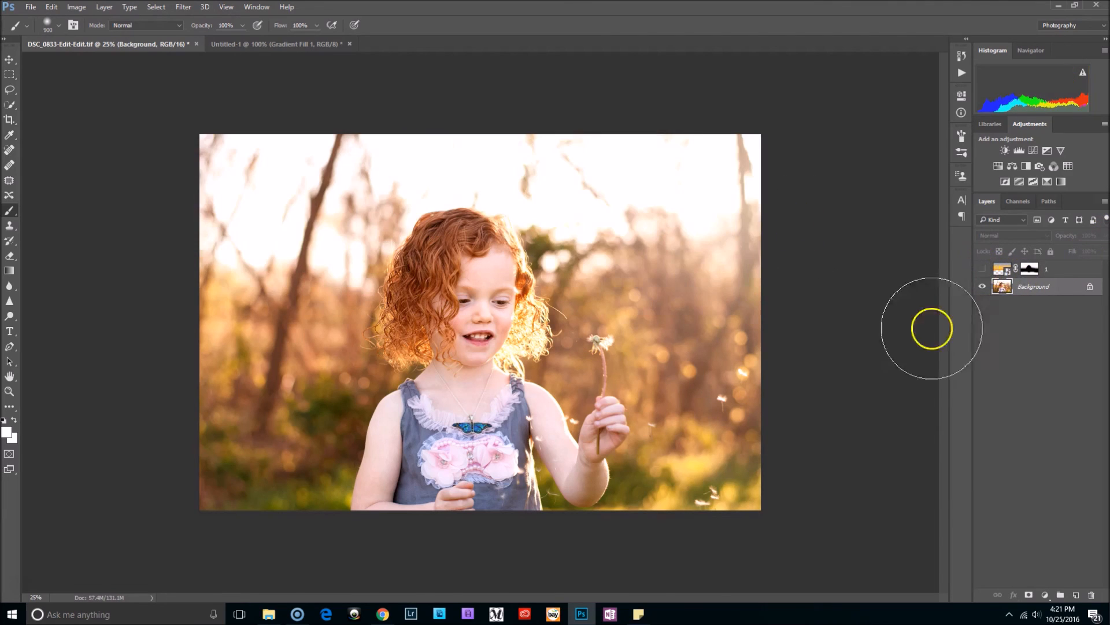
click(983, 269)
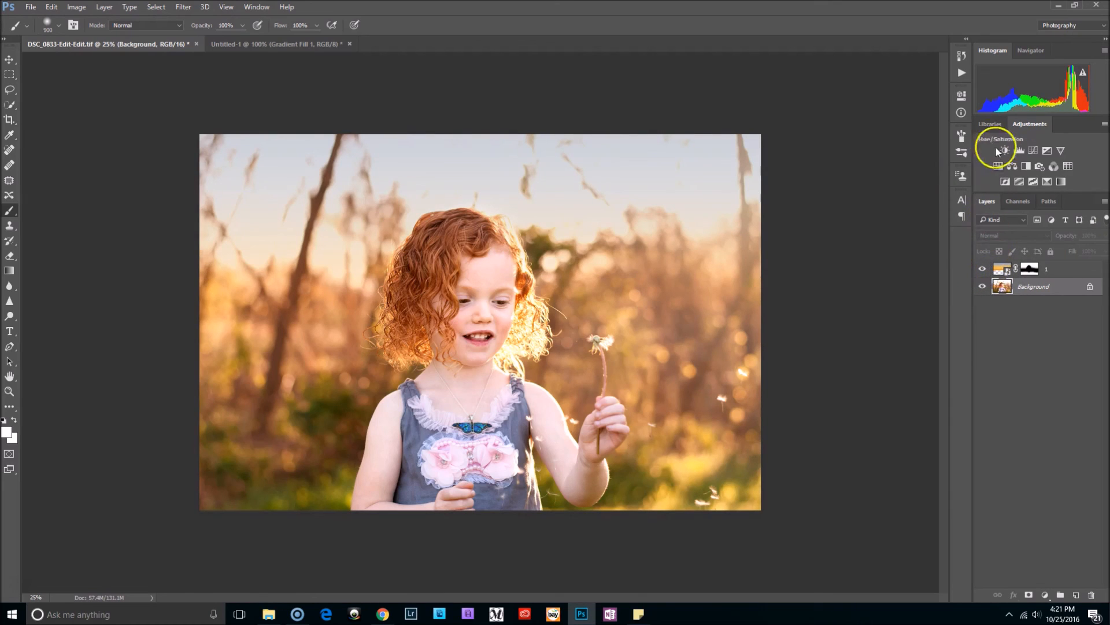
mouse_move(840, 580)
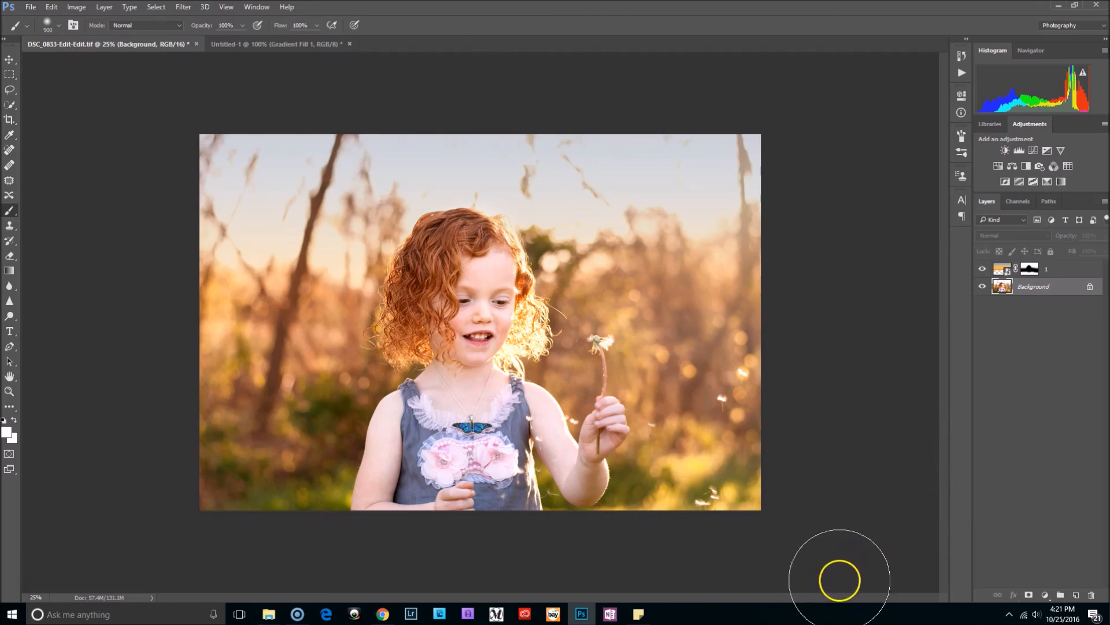